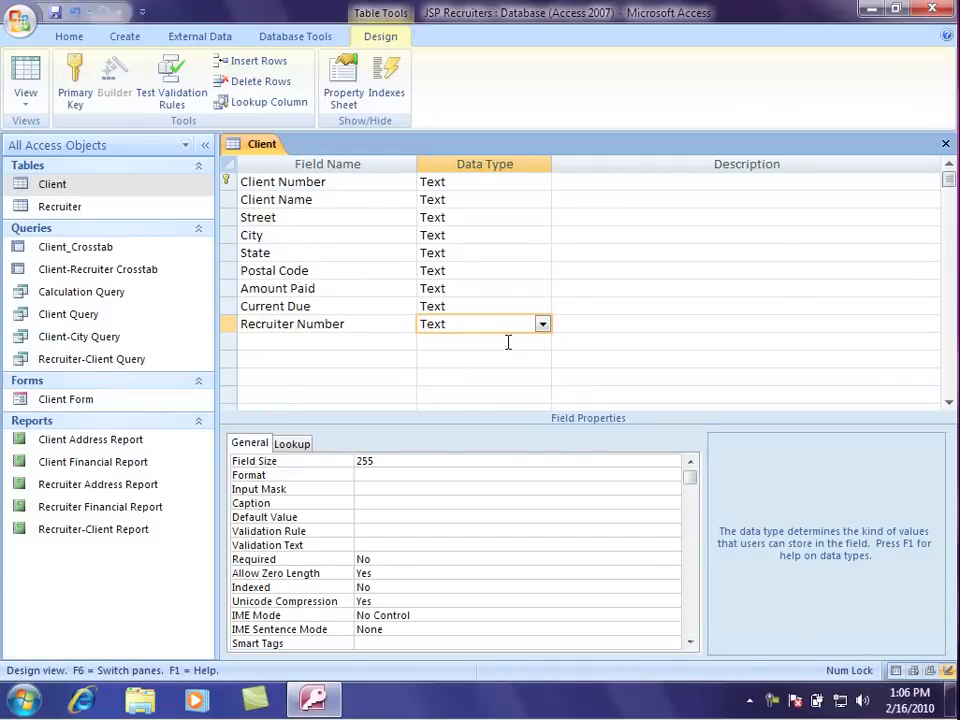
Step: Add a new field named Employees after Recruiter Number in the Client table
{"action": "left_click", "coordinate": [320, 342]}
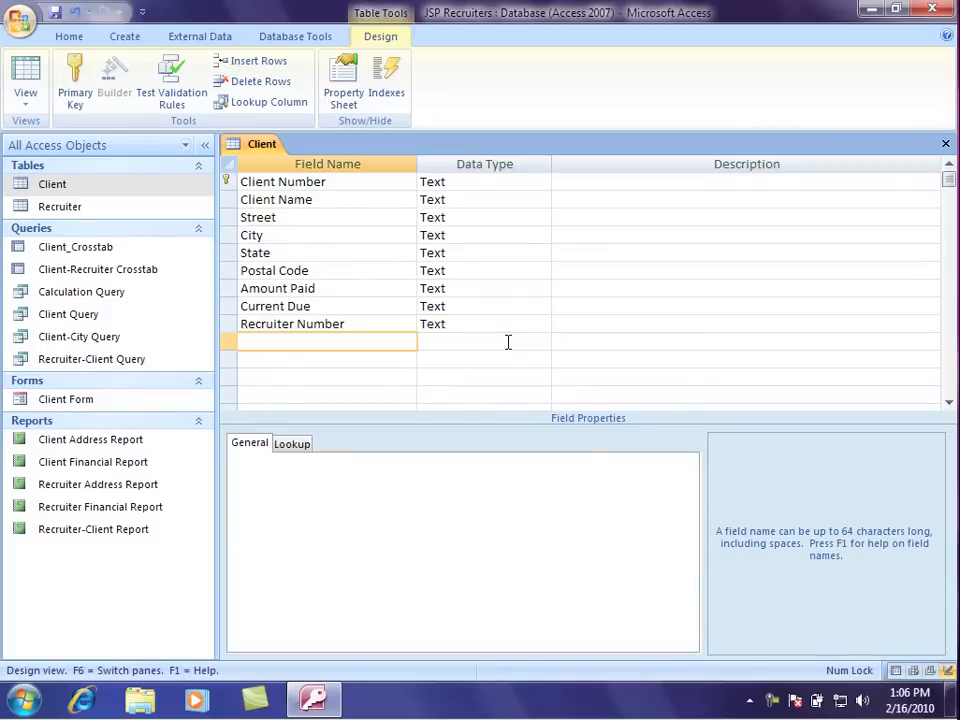
{"action": "type", "text": "Em"}
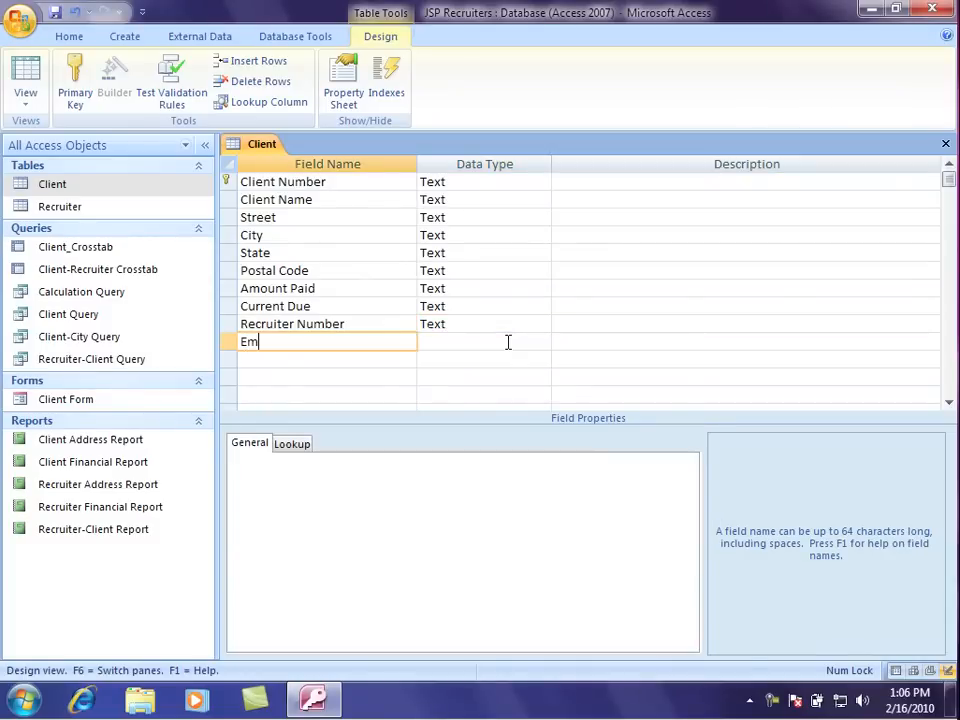
{"action": "type", "text": "ployees"}
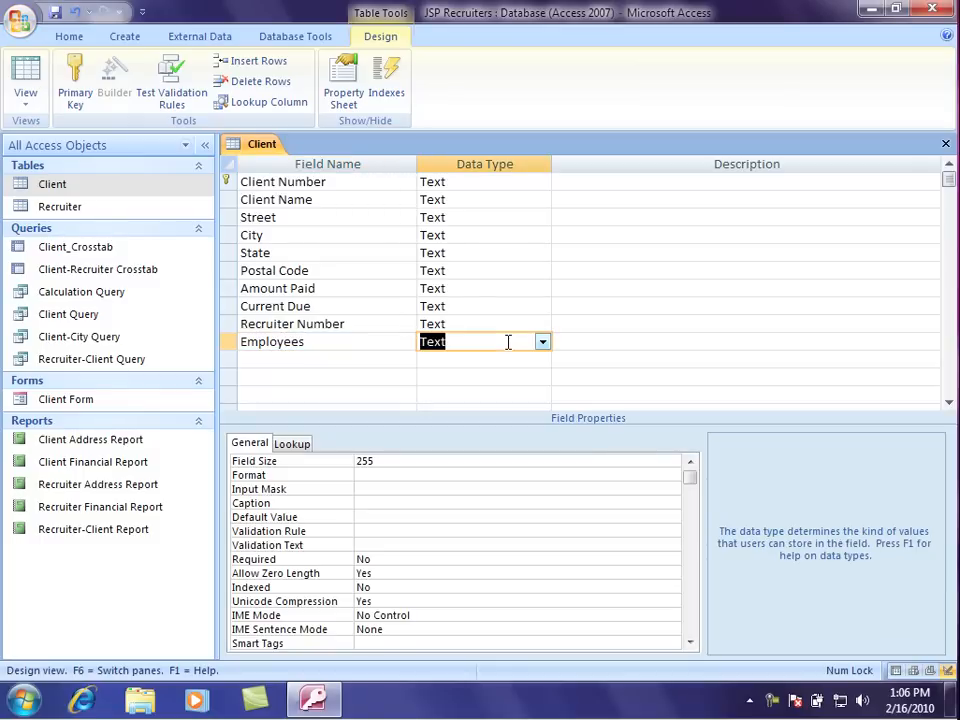
{"action": "left_click", "coordinate": [746, 340]}
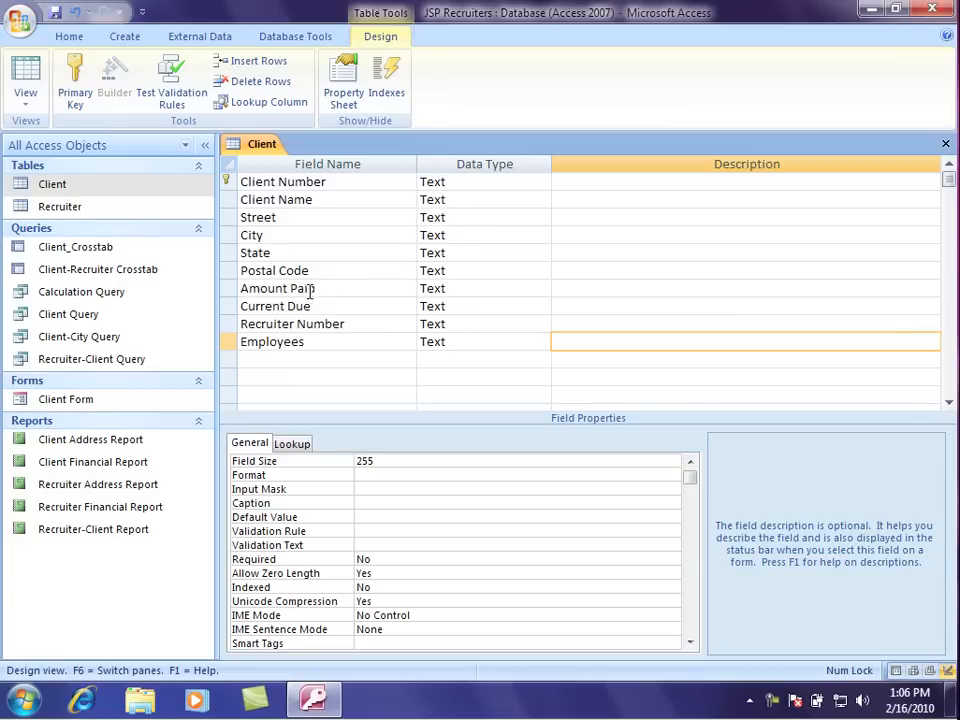
Step: Make the Amount Paid and Current Due fields Currency
{"action": "left_click", "coordinate": [480, 288]}
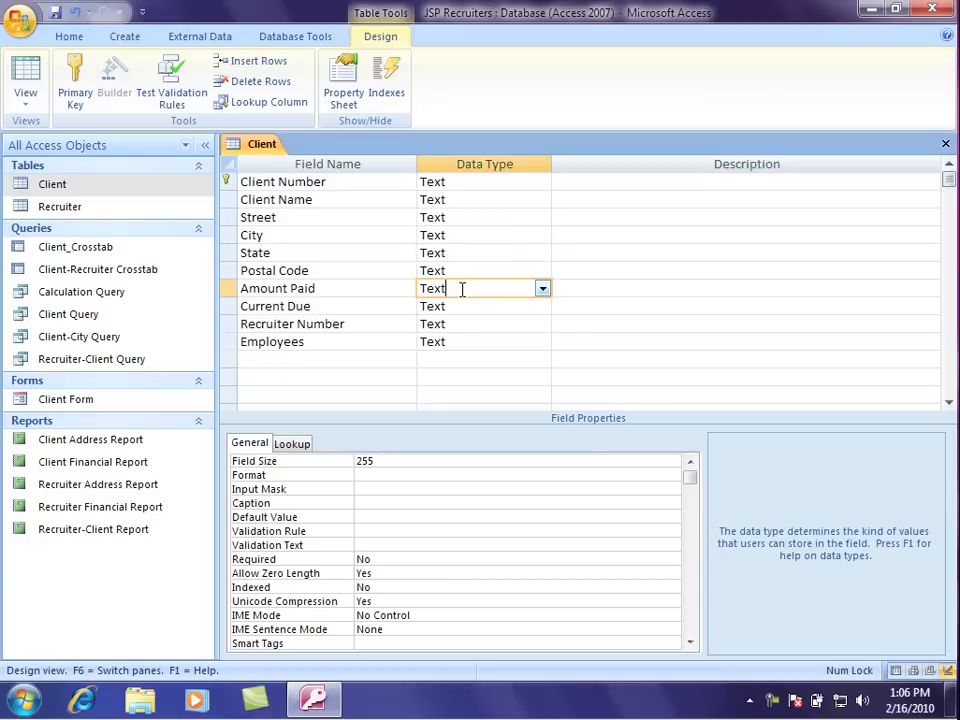
{"action": "left_click", "coordinate": [542, 288]}
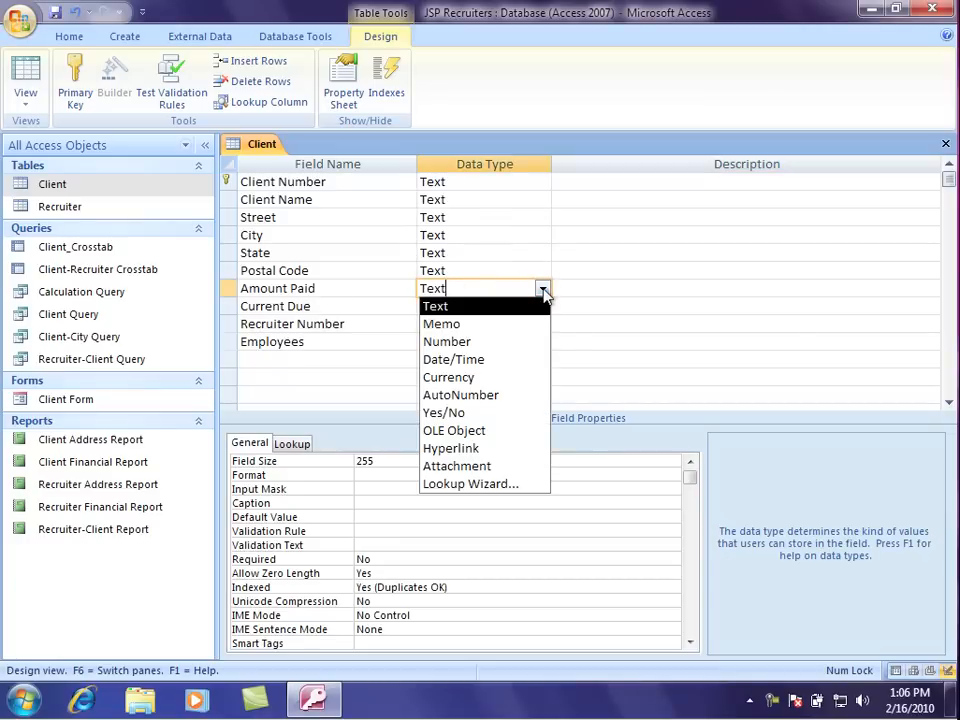
{"action": "left_click", "coordinate": [448, 376]}
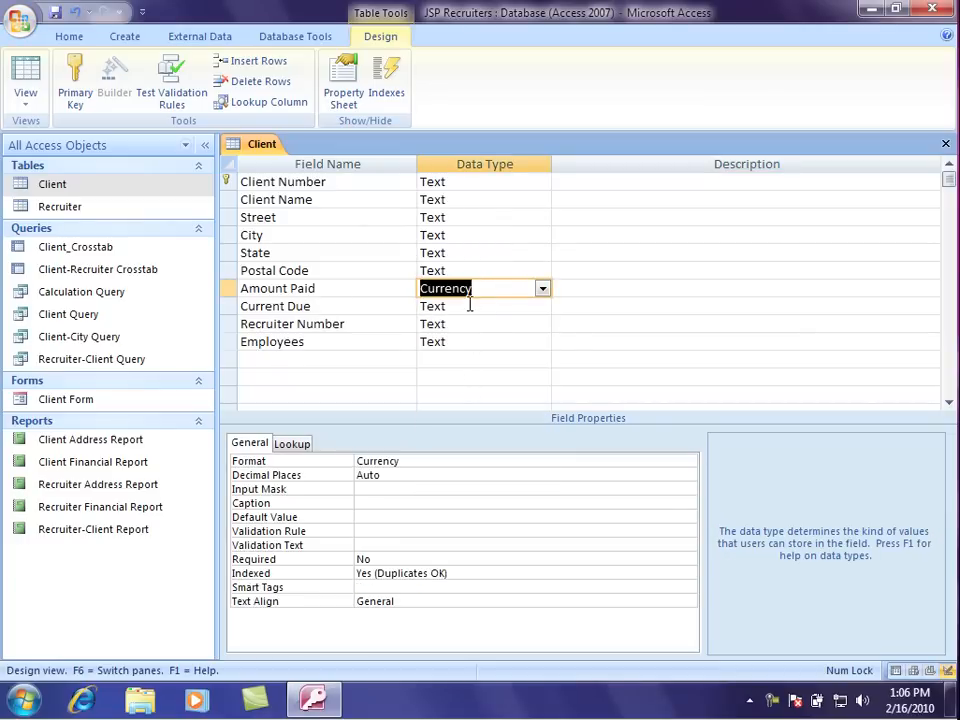
{"action": "left_click", "coordinate": [540, 306]}
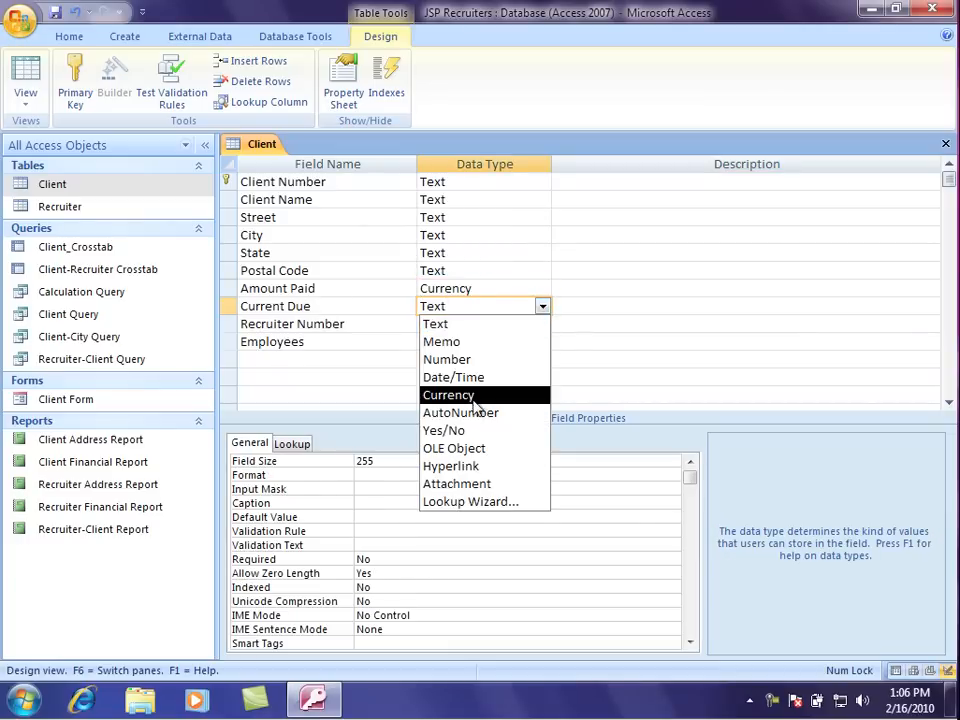
{"action": "left_click", "coordinate": [448, 396]}
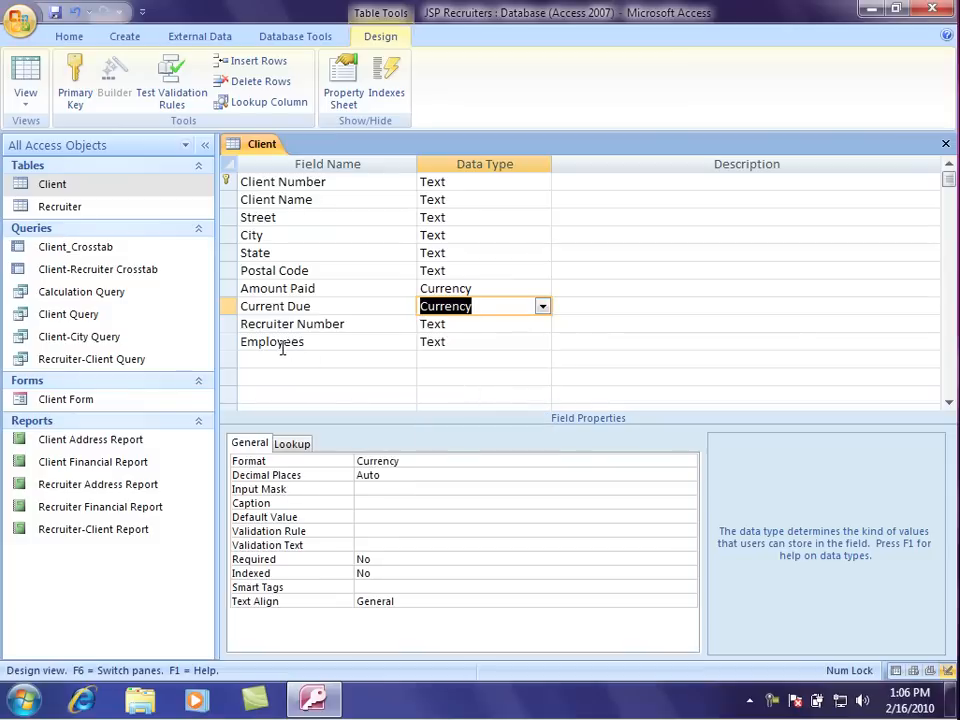
Step: Make the Employees field a Number
{"action": "left_click", "coordinate": [480, 340]}
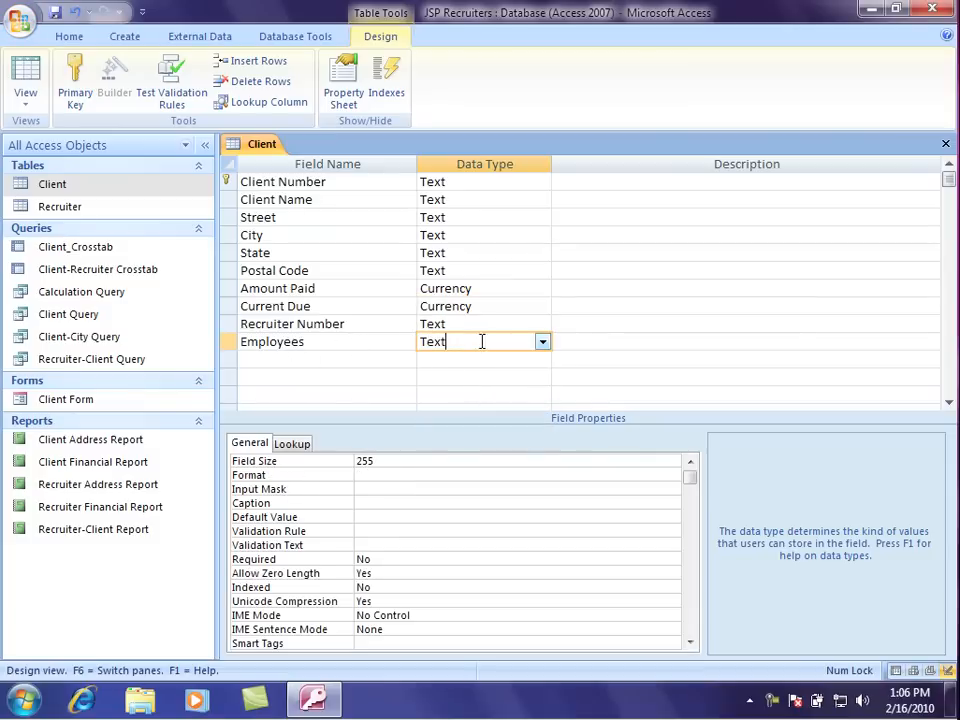
{"action": "left_click", "coordinate": [542, 340]}
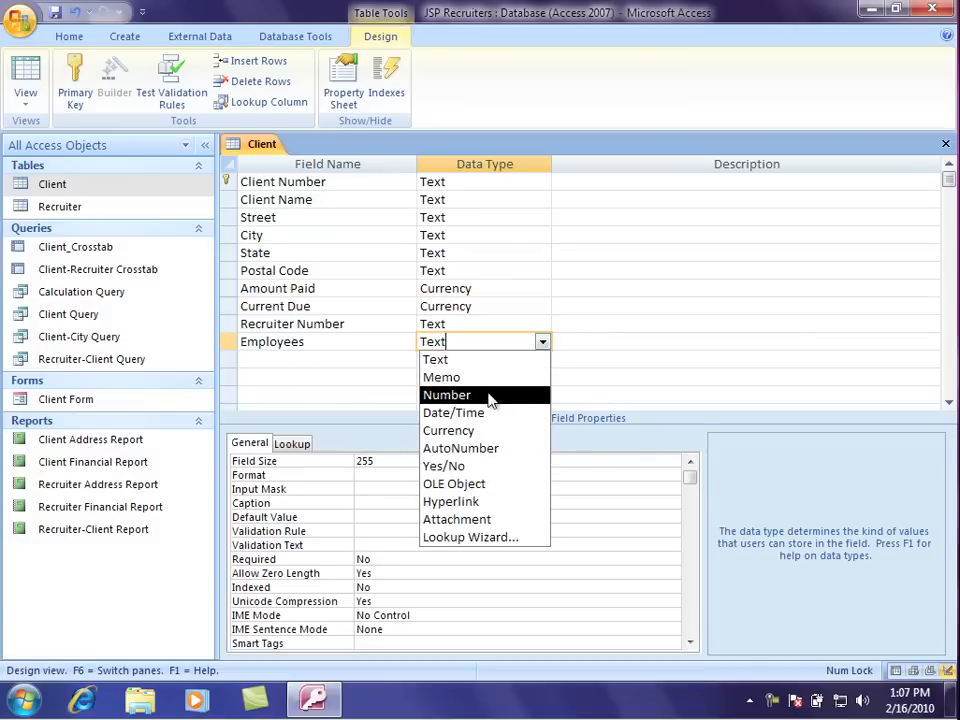
{"action": "left_click", "coordinate": [446, 396]}
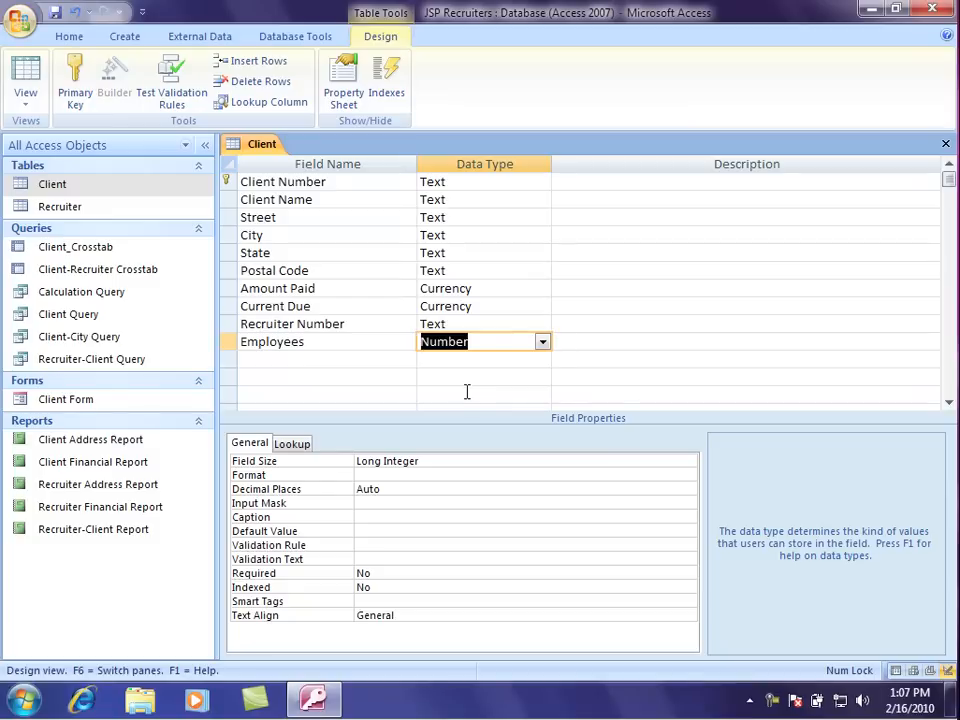
{"action": "mouse_move", "coordinate": [342, 288]}
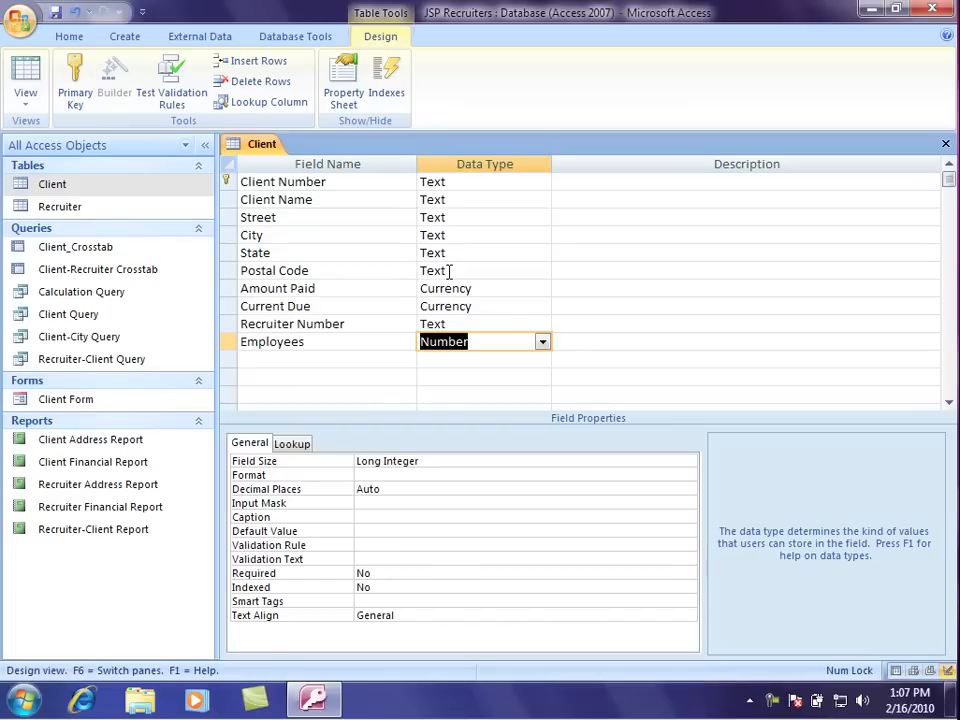
{"action": "left_click", "coordinate": [474, 270]}
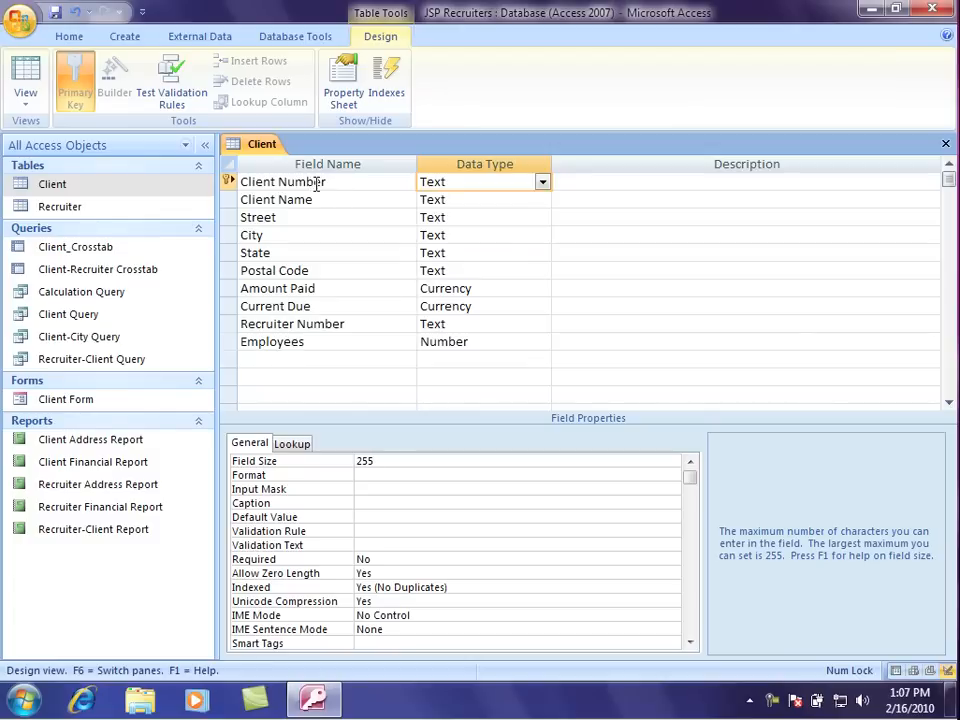
Step: Set field sizes: Client Number 5, Client Name 50, Street 50
{"action": "left_click", "coordinate": [476, 180]}
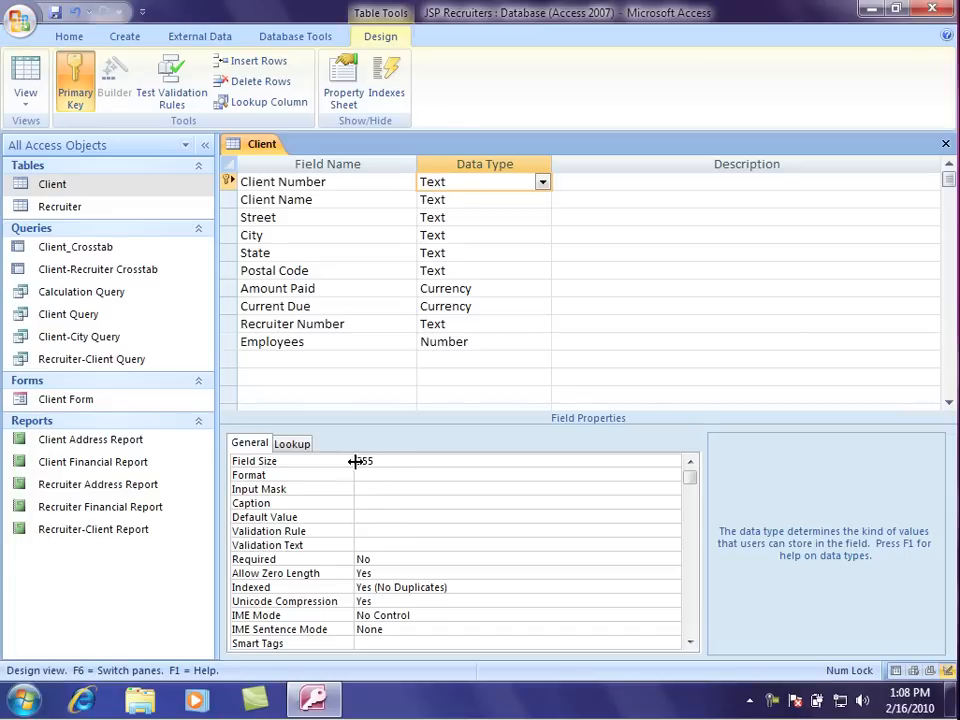
{"action": "left_click", "coordinate": [364, 460]}
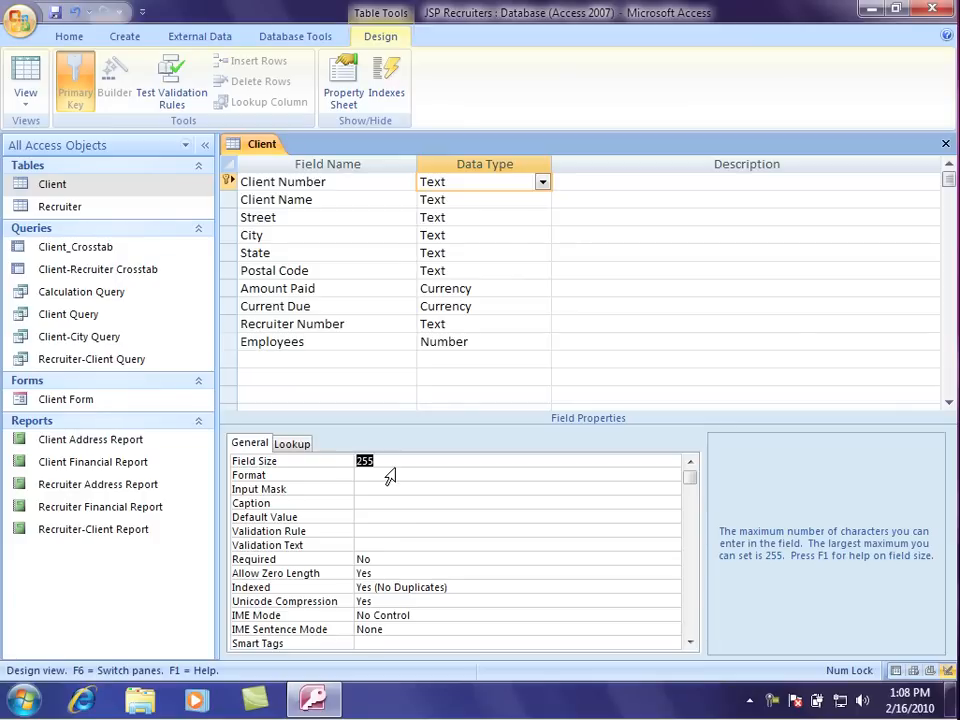
{"action": "type", "text": "5"}
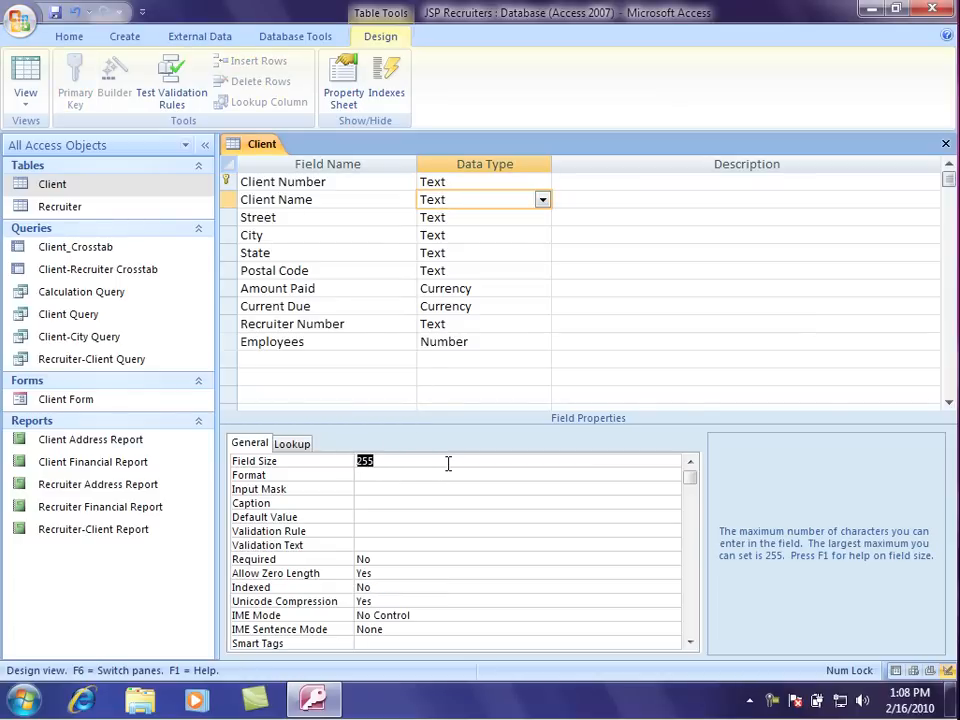
{"action": "type", "text": "50"}
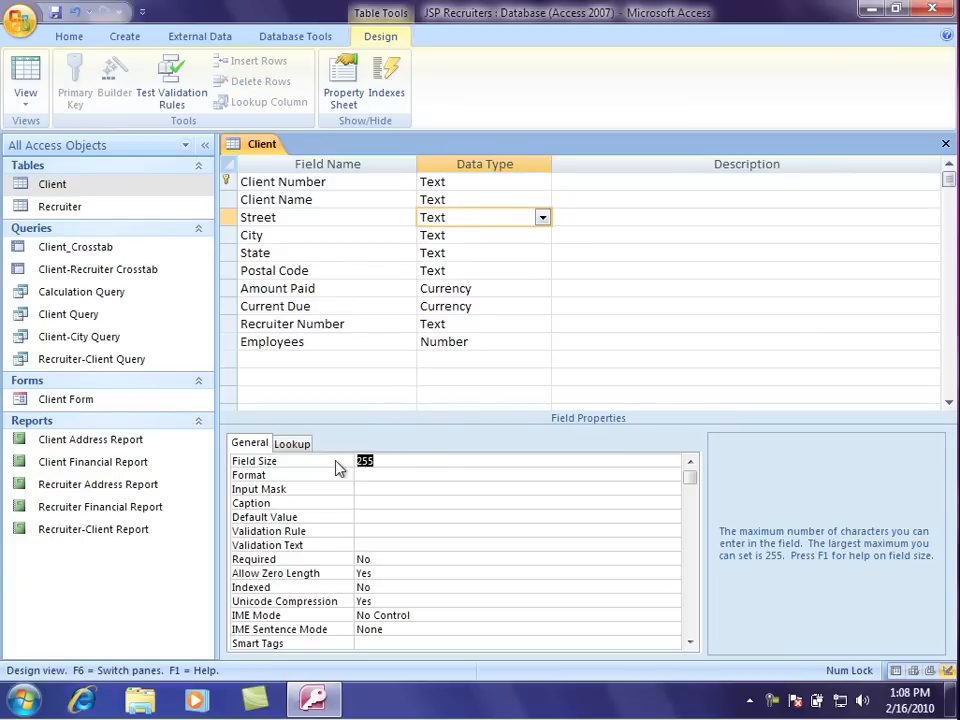
{"action": "type", "text": "50"}
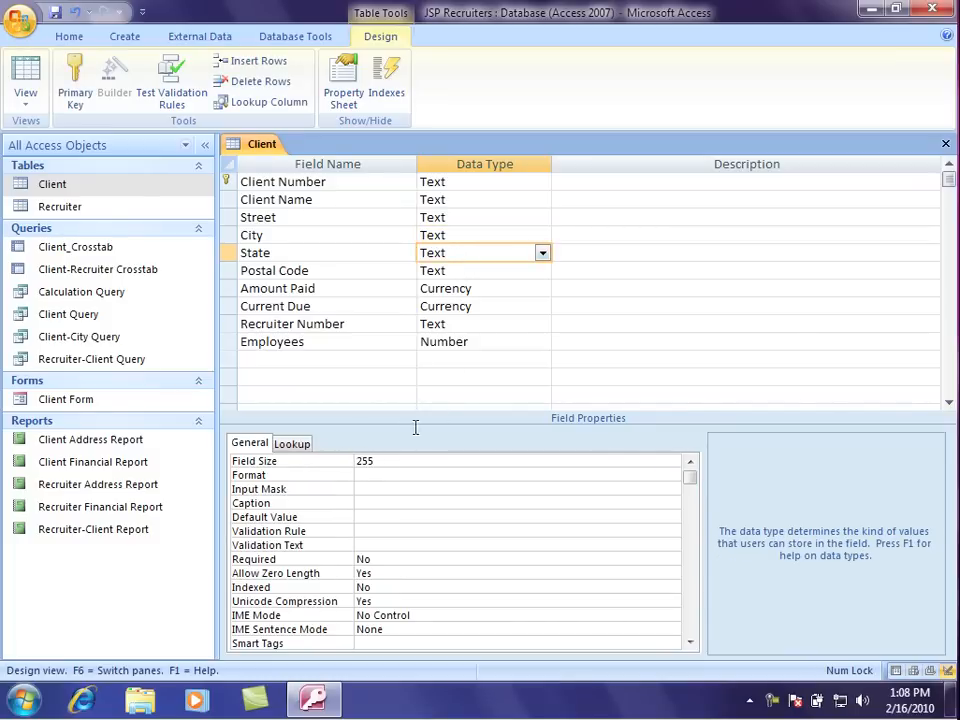
Step: Check State and Postal Code sizes and set Recruiter Number's field size to 5
{"action": "left_click", "coordinate": [370, 460]}
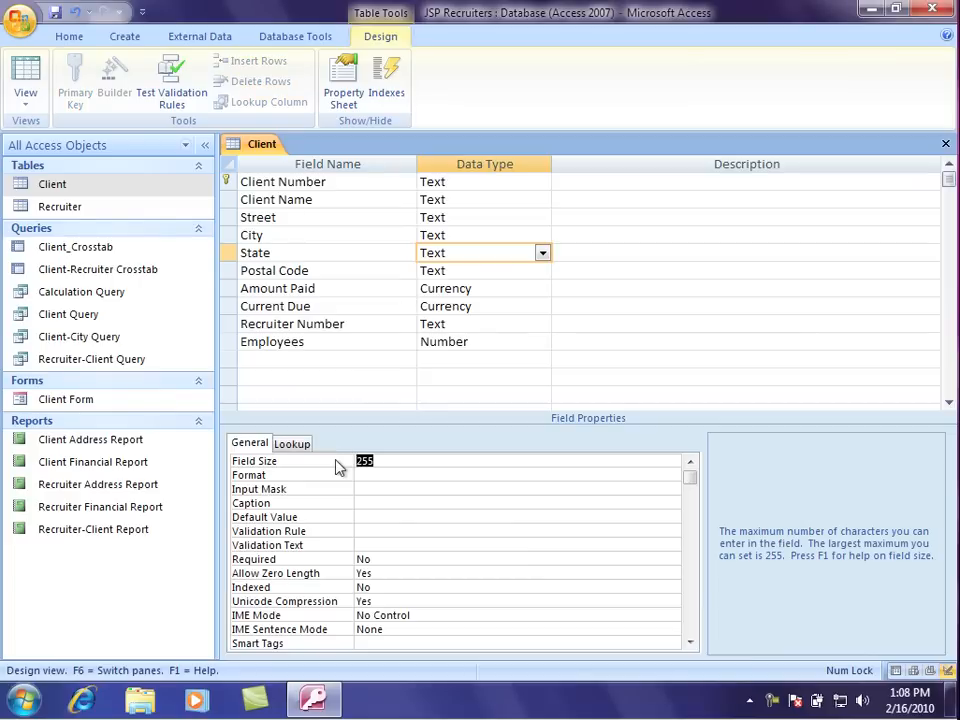
{"action": "left_click", "coordinate": [460, 270]}
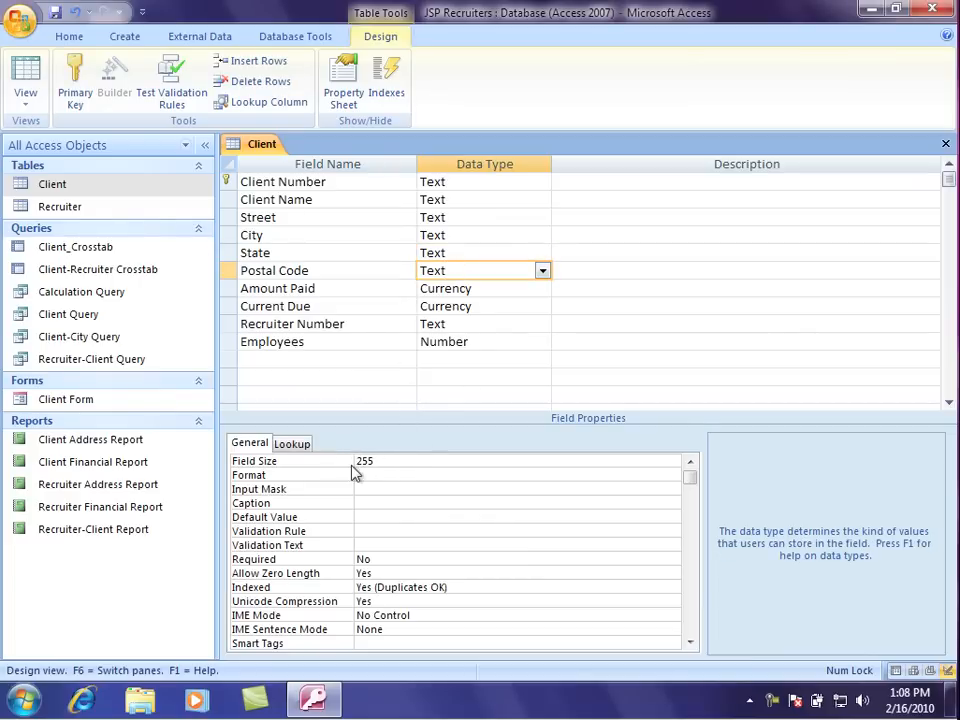
{"action": "left_click", "coordinate": [376, 460]}
{"action": "type", "text": "5"}
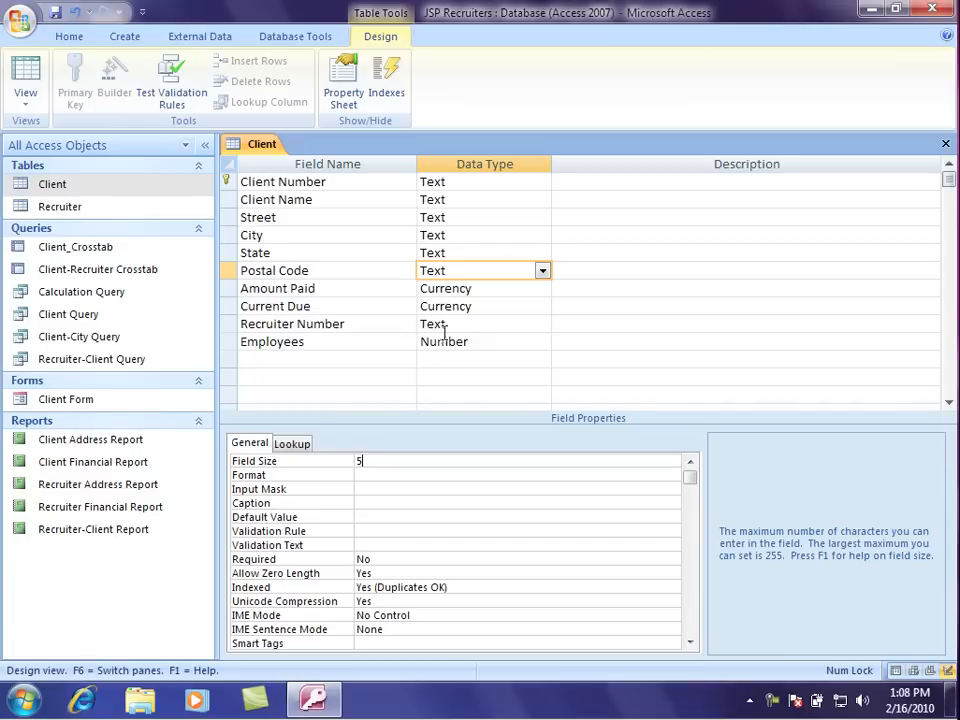
{"action": "left_click", "coordinate": [472, 288]}
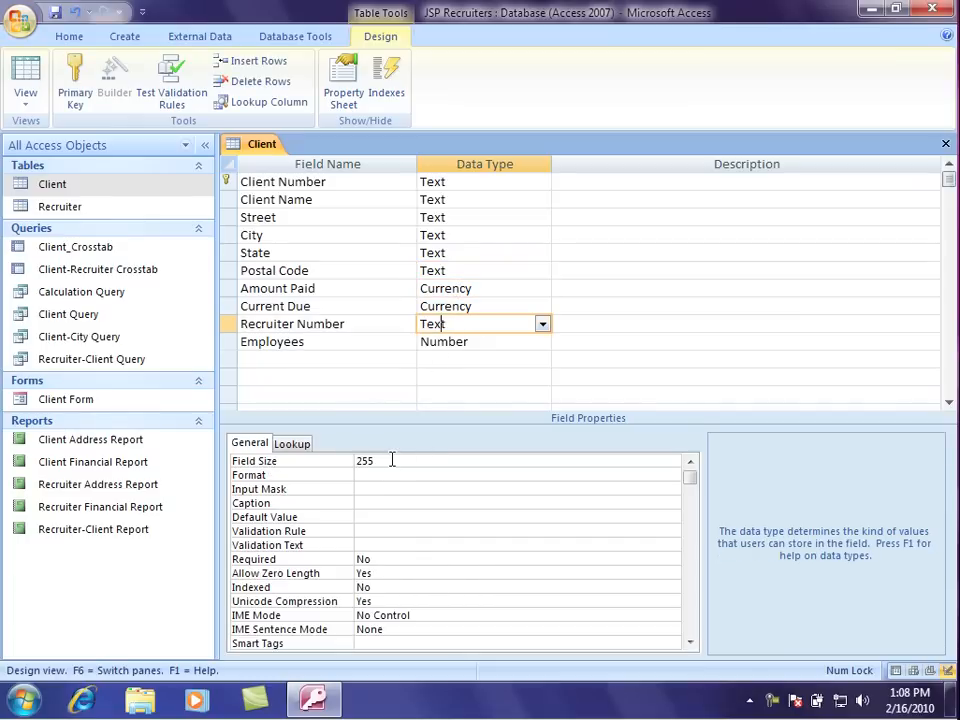
{"action": "type", "text": "5"}
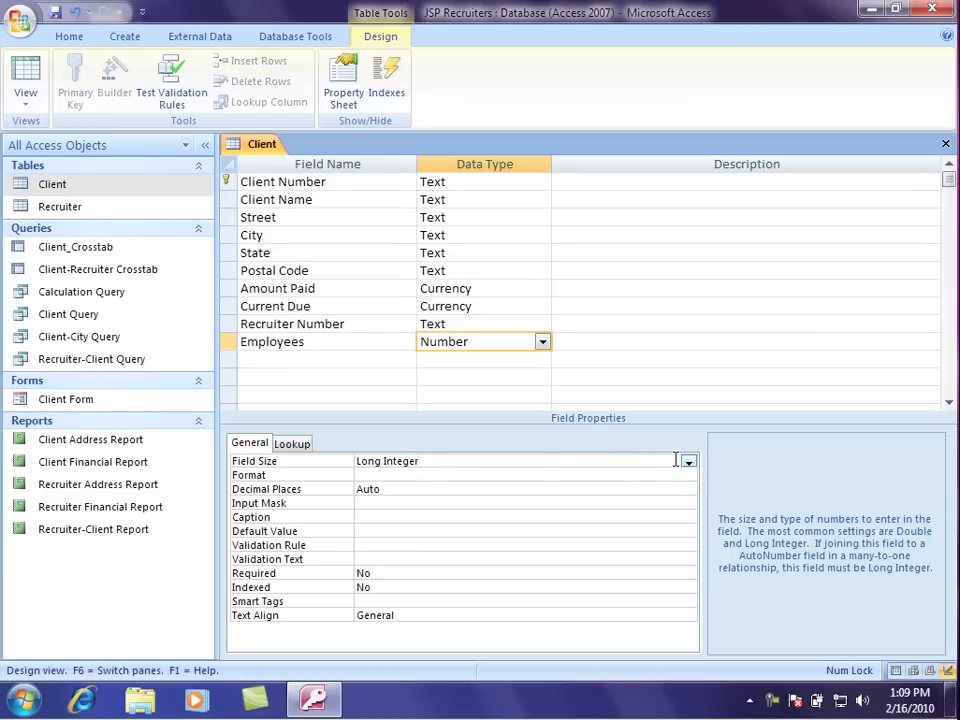
Step: Change the Employees field size from Long Integer to Integer
{"action": "left_click", "coordinate": [688, 460]}
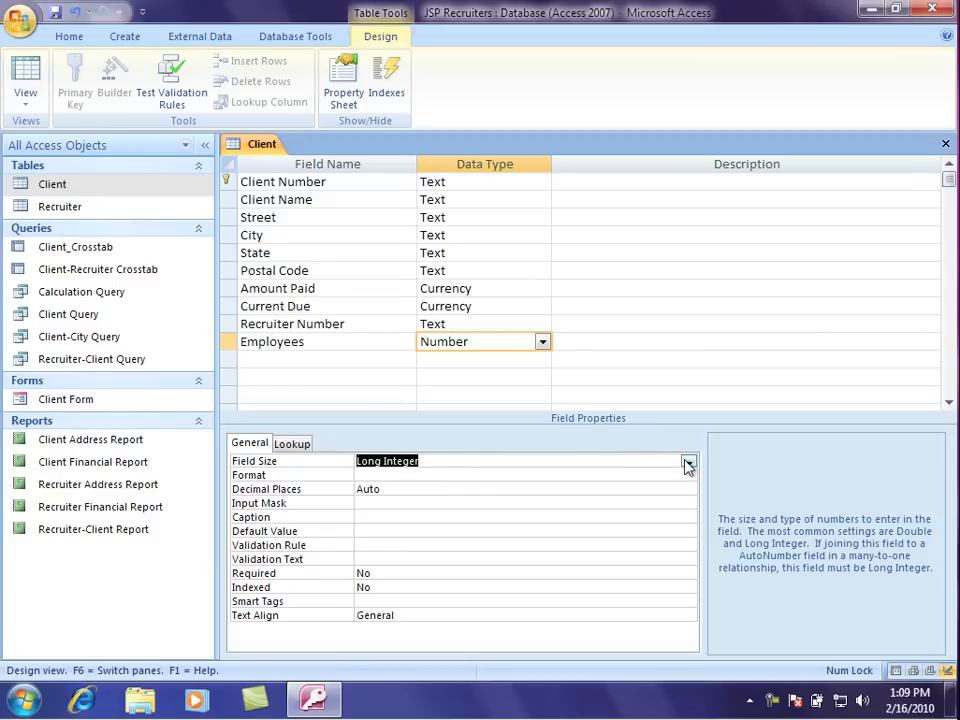
{"action": "left_click", "coordinate": [688, 462]}
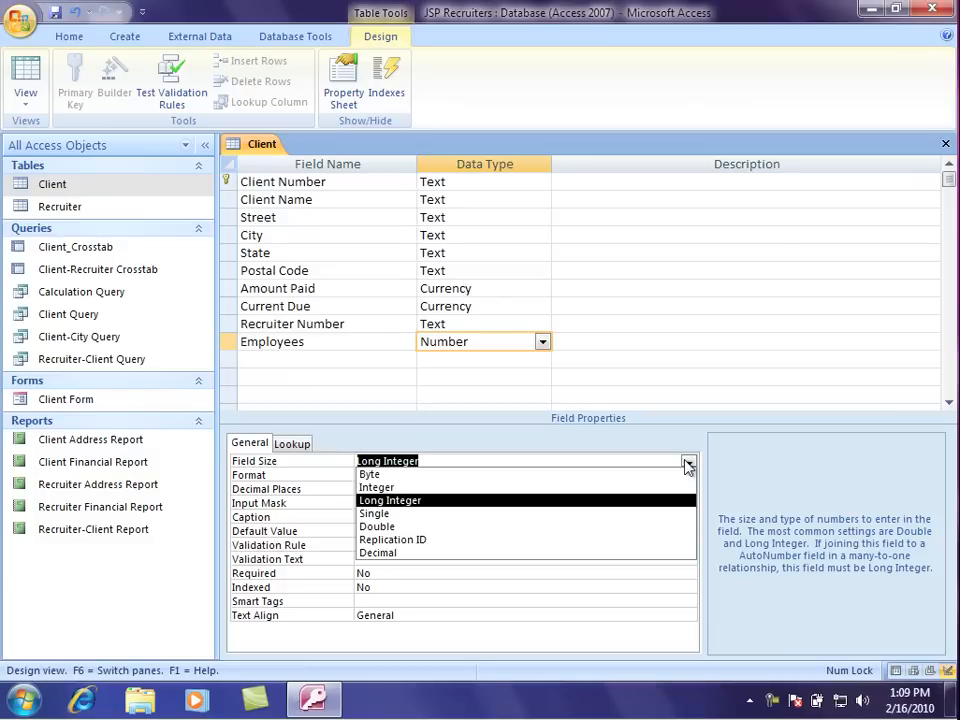
{"action": "mouse_move", "coordinate": [376, 488]}
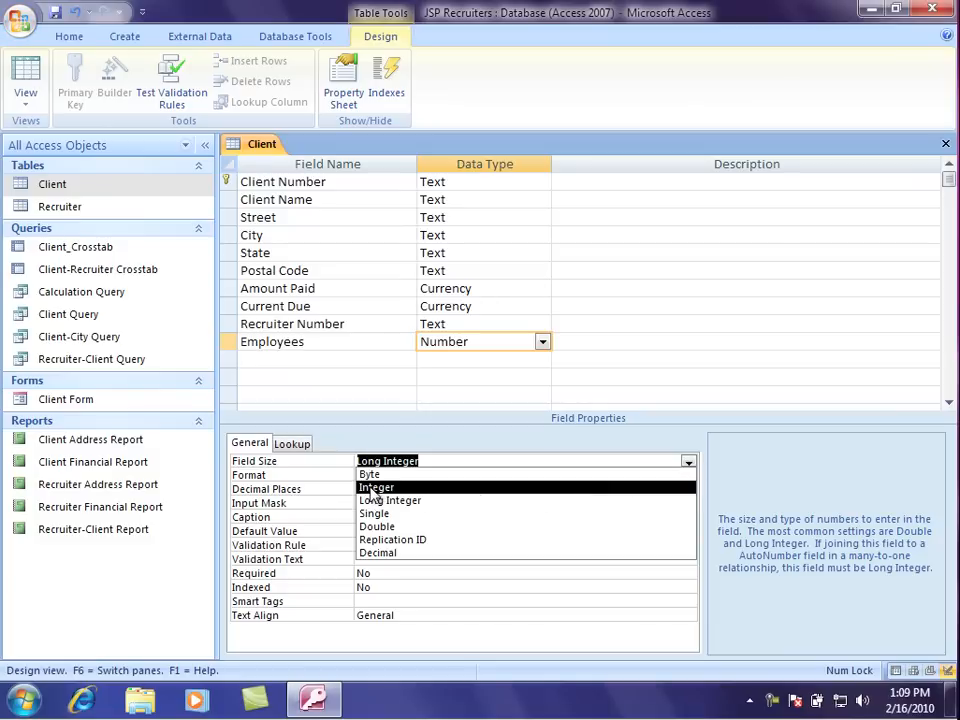
{"action": "left_click", "coordinate": [376, 488]}
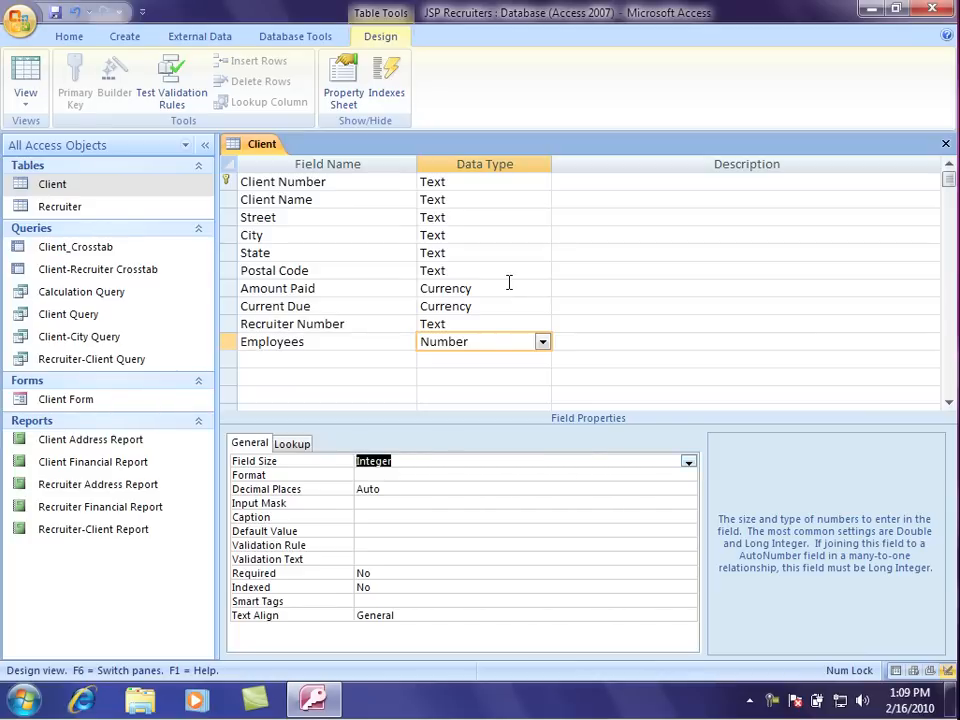
{"action": "mouse_move", "coordinate": [462, 252]}
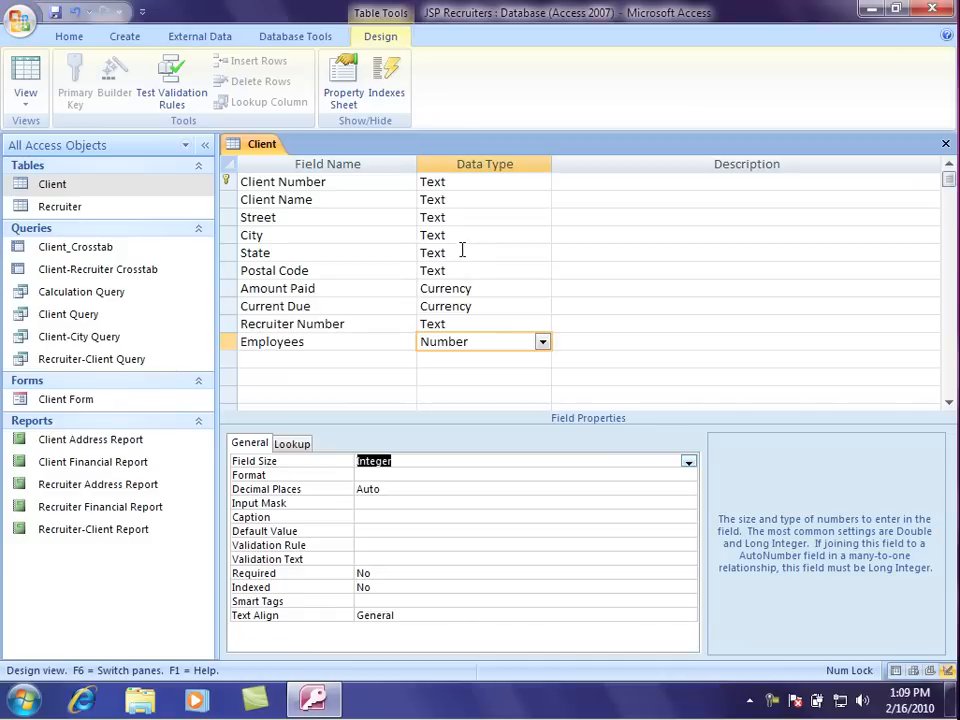
Step: Give the State field a default value of OR
{"action": "left_click", "coordinate": [462, 252]}
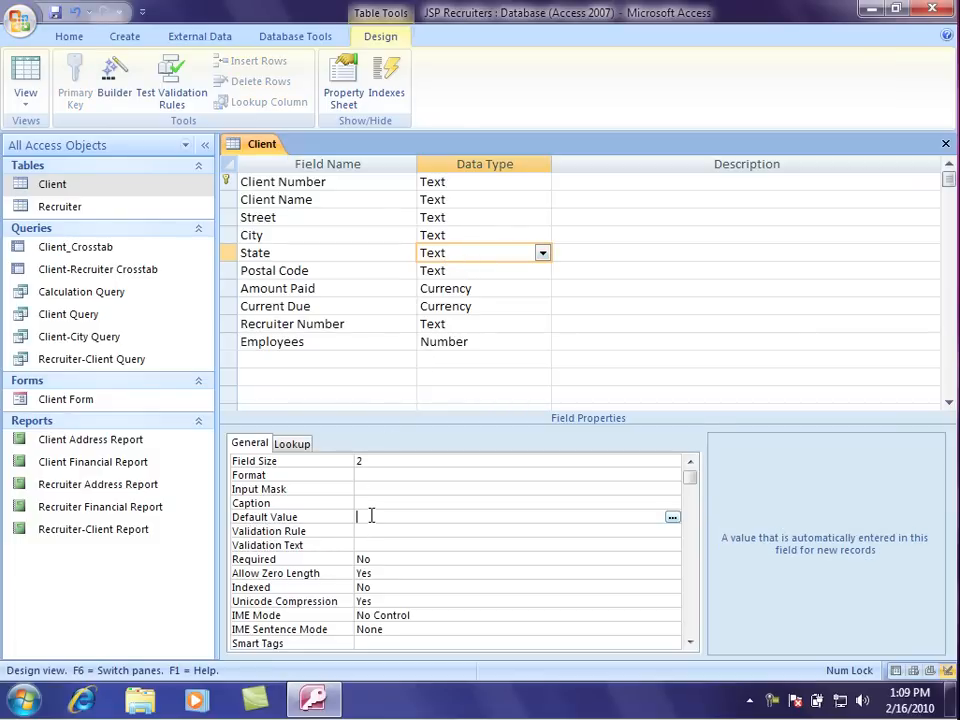
{"action": "type", "text": "OR"}
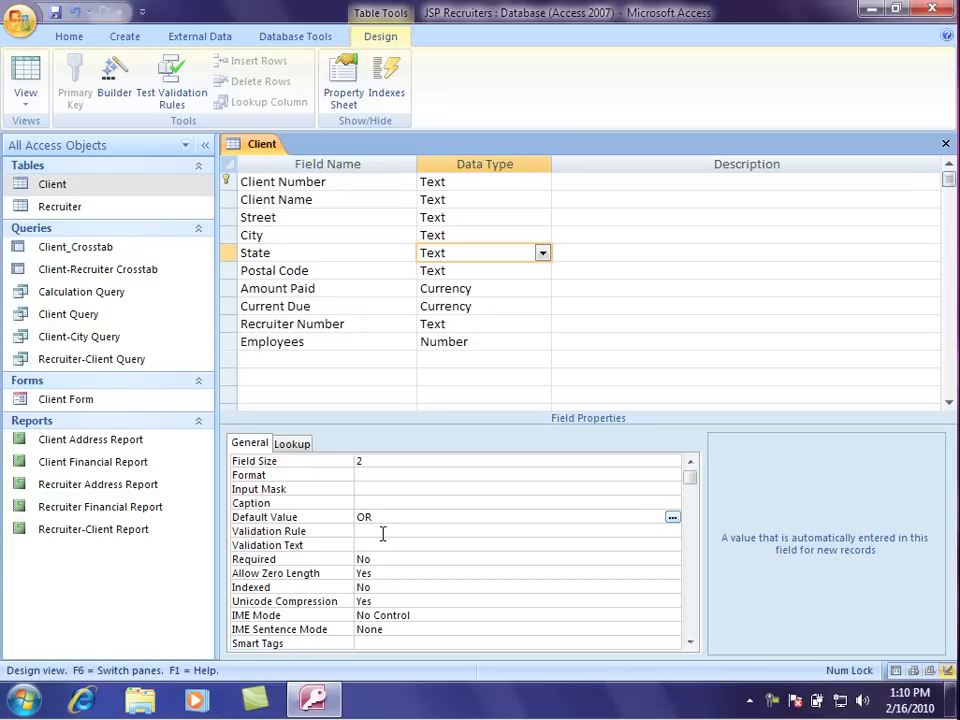
Step: Set the State validation rule to "CA" Or "OR" Or "WA"
{"action": "left_click", "coordinate": [384, 532]}
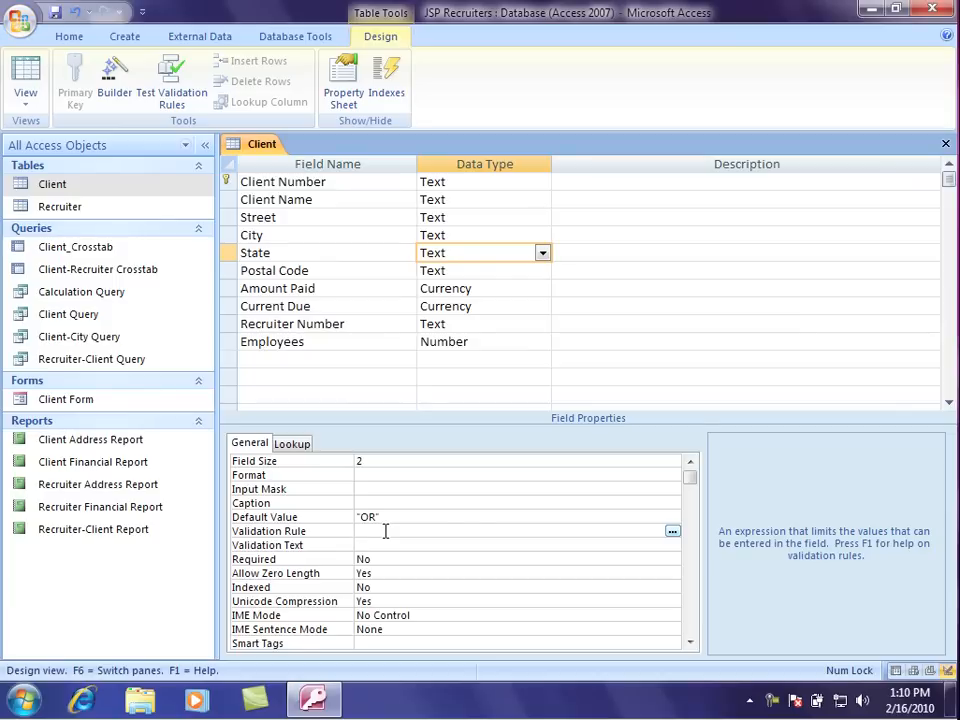
{"action": "left_click", "coordinate": [384, 532]}
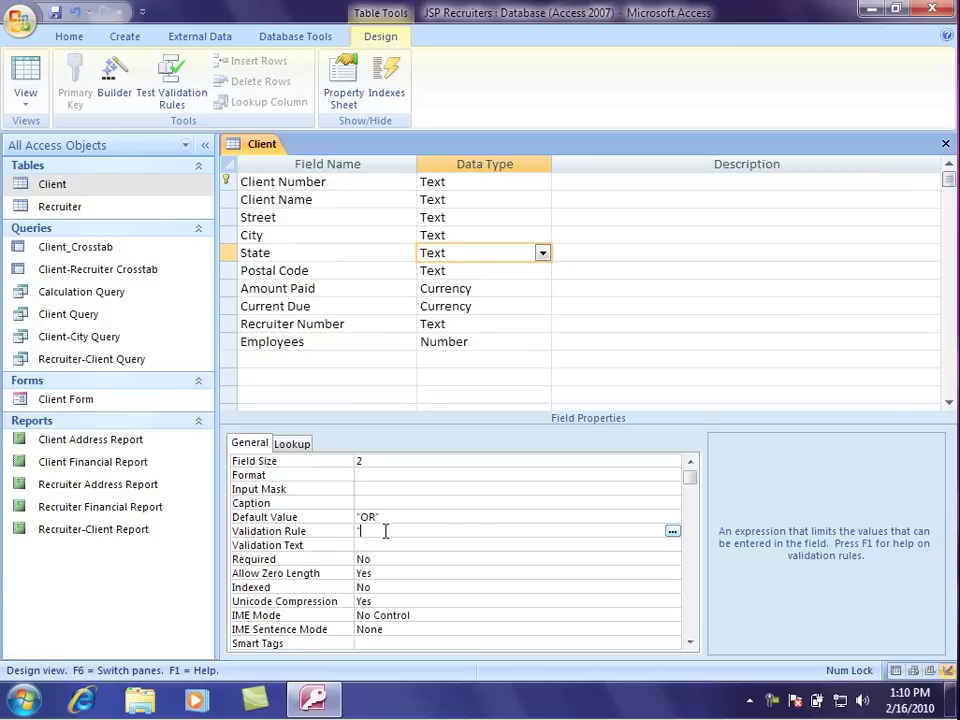
{"action": "type", "text": "\"CA"}
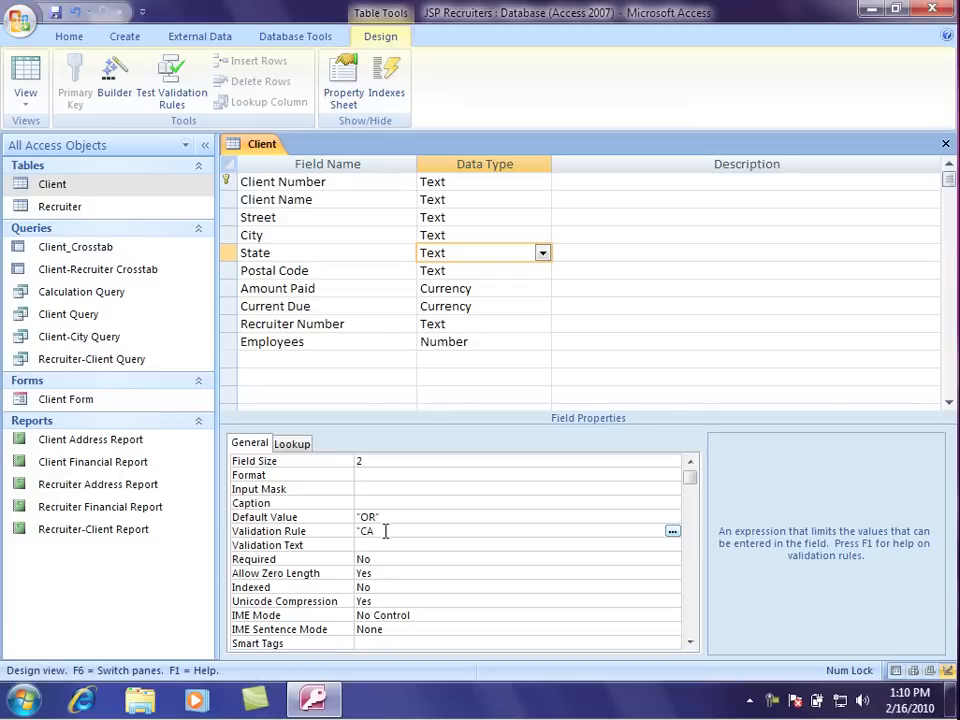
{"action": "type", "text": "OR"}
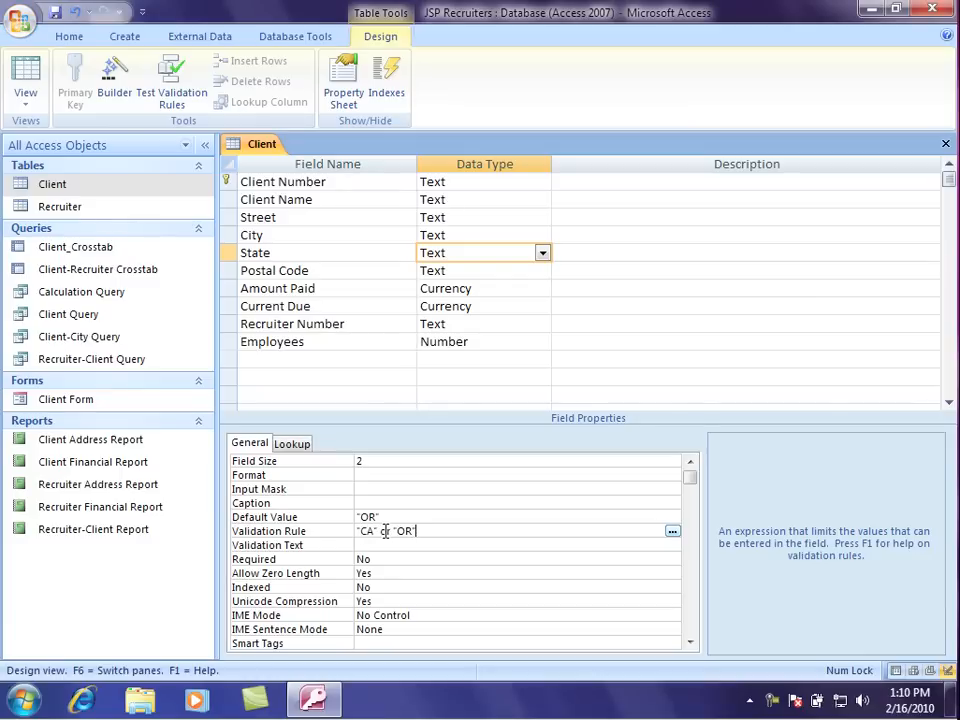
{"action": "type", "text": "or \"WA\""}
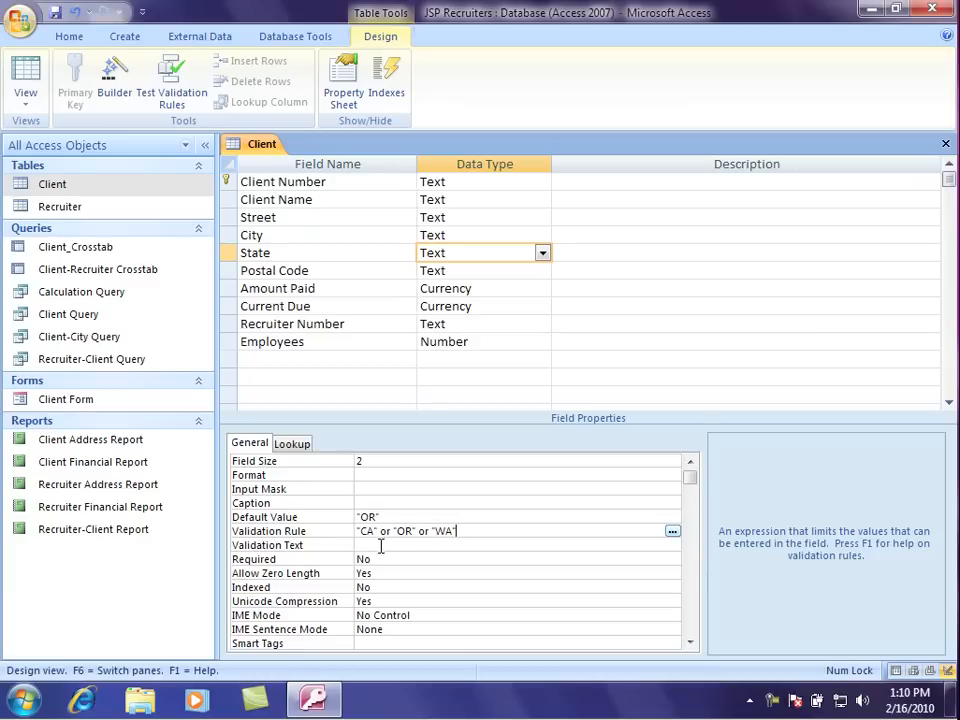
{"action": "left_click", "coordinate": [380, 544]}
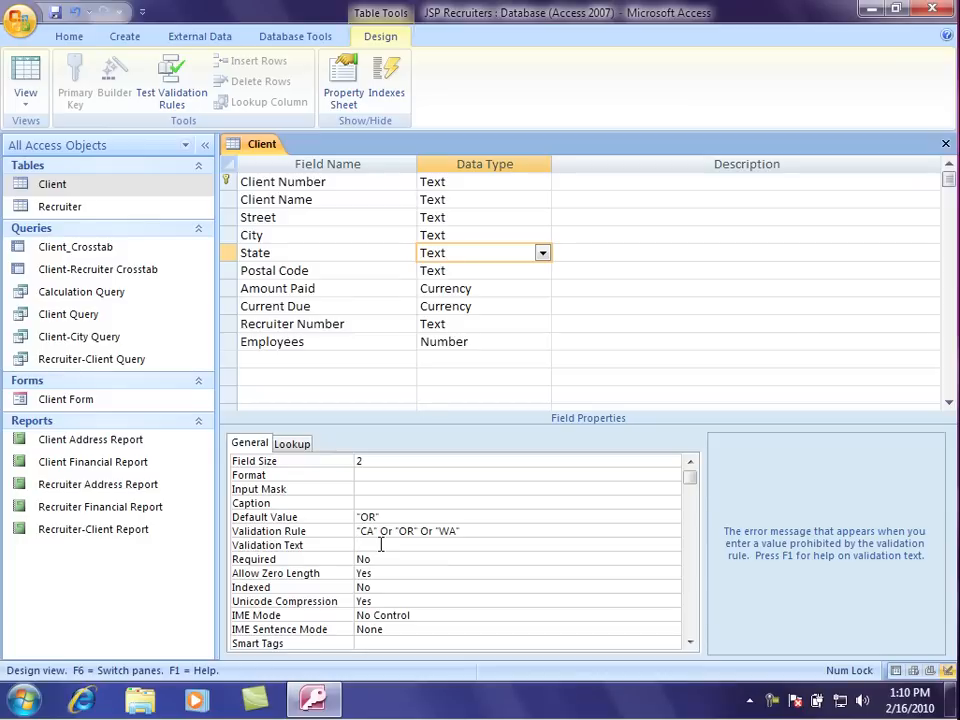
Step: Set State's validation text to Must be CA or OR or WA and make it required
{"action": "type", "text": "Must be CA"}
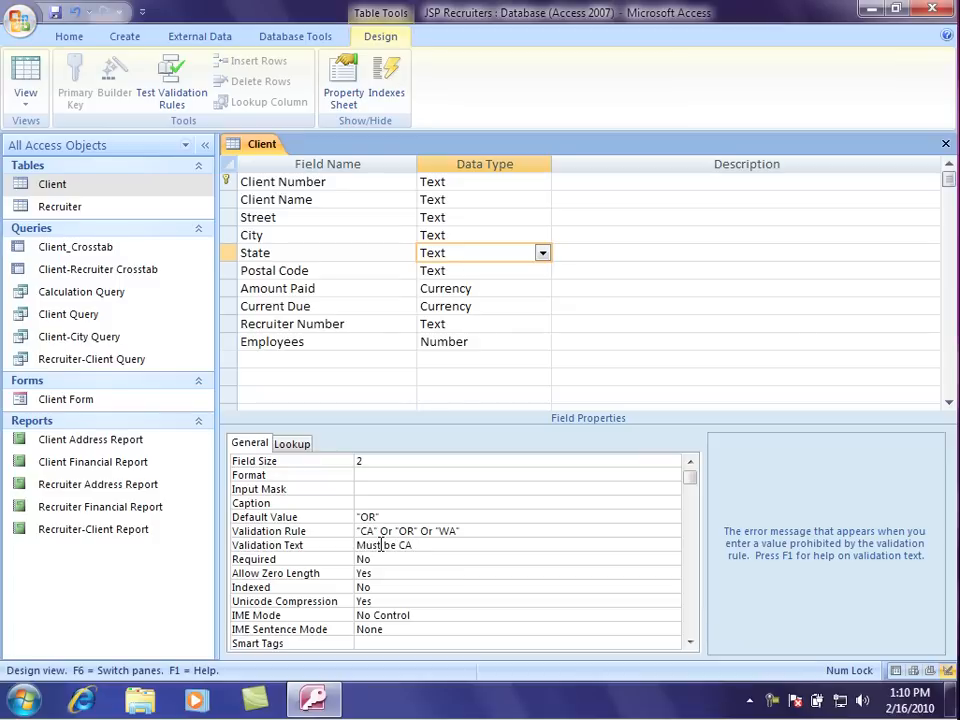
{"action": "type", "text": "or OR or WA"}
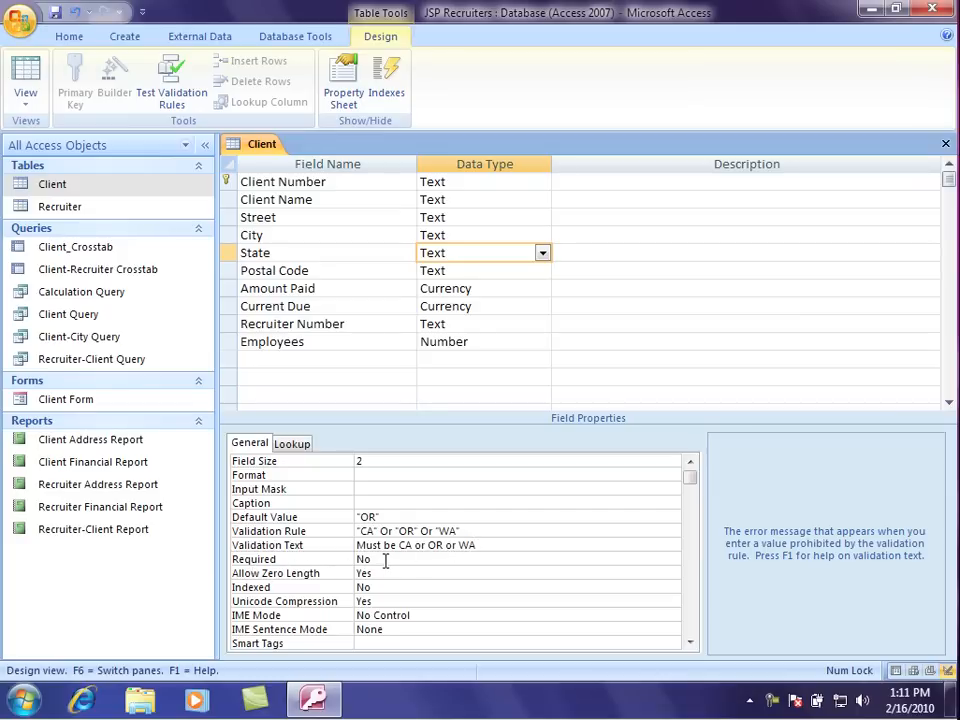
{"action": "left_click", "coordinate": [672, 560]}
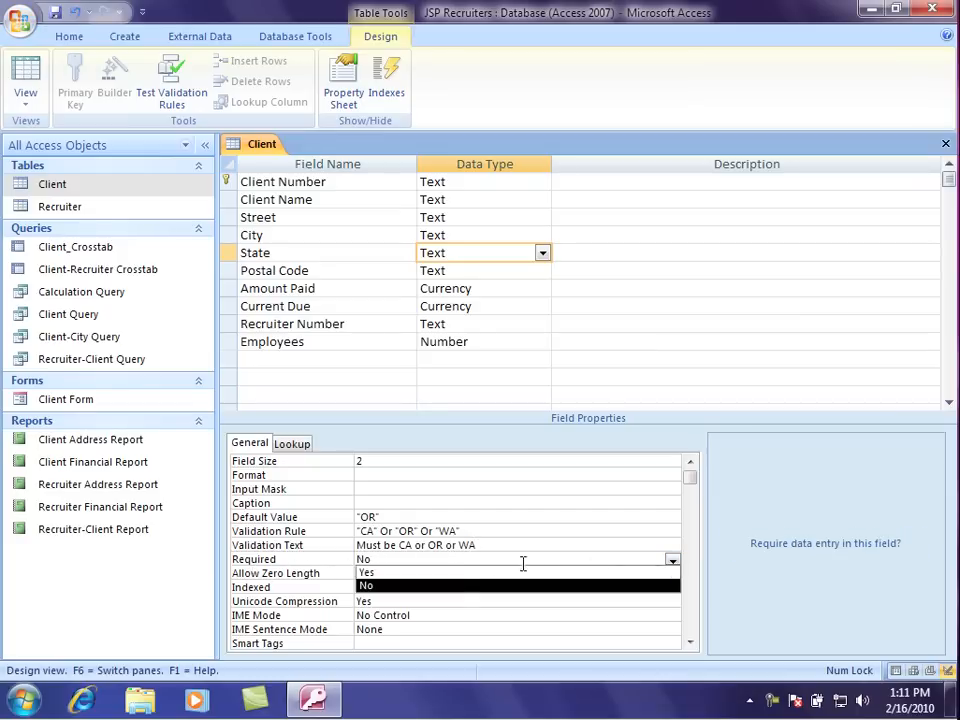
{"action": "left_click", "coordinate": [364, 572]}
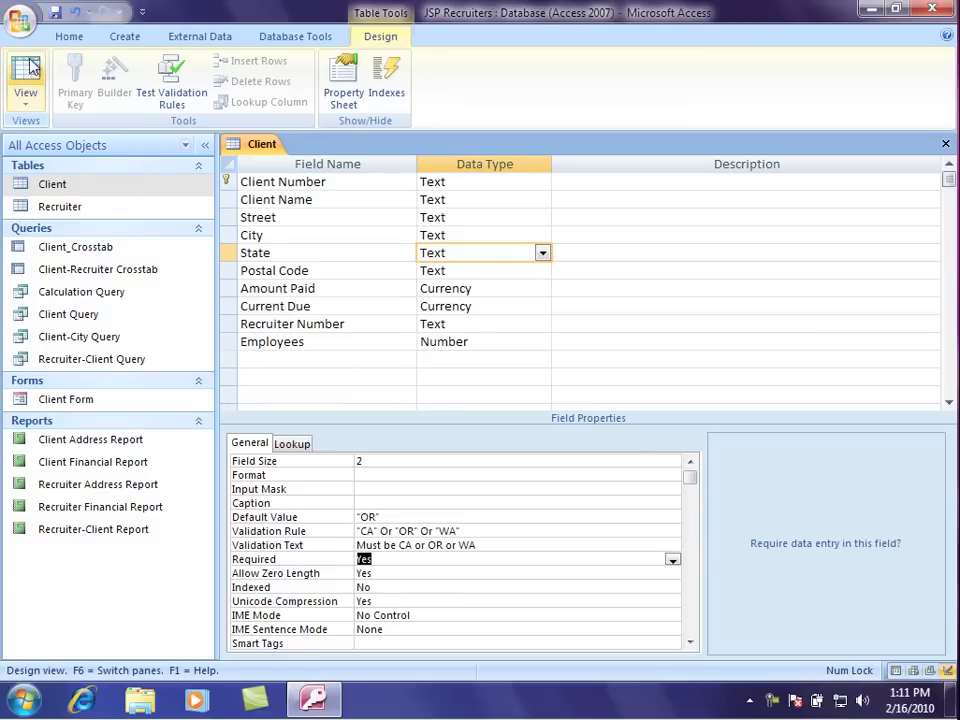
Step: Save the Client table, keeping the new State rule despite existing data, and show Datasheet view
{"action": "left_click", "coordinate": [16, 64]}
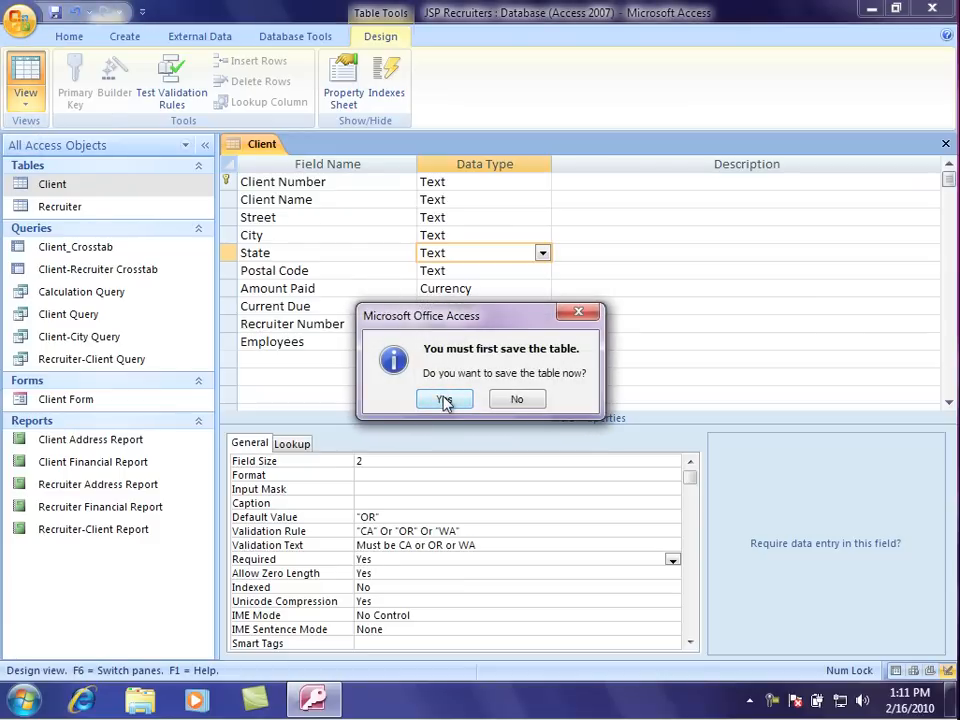
{"action": "left_click", "coordinate": [444, 400]}
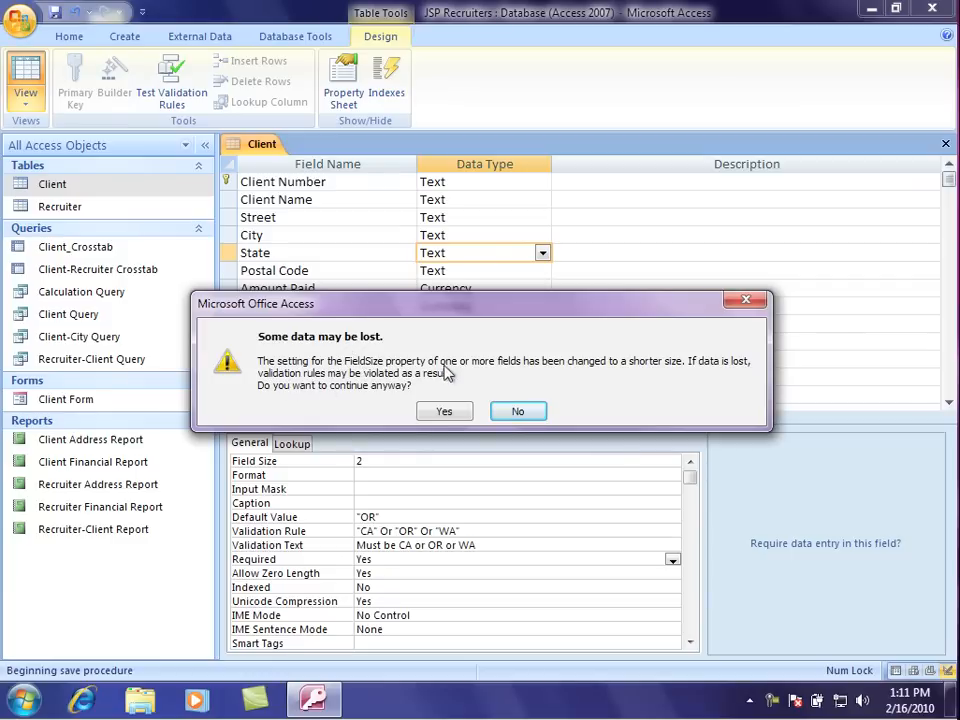
{"action": "mouse_move", "coordinate": [710, 374]}
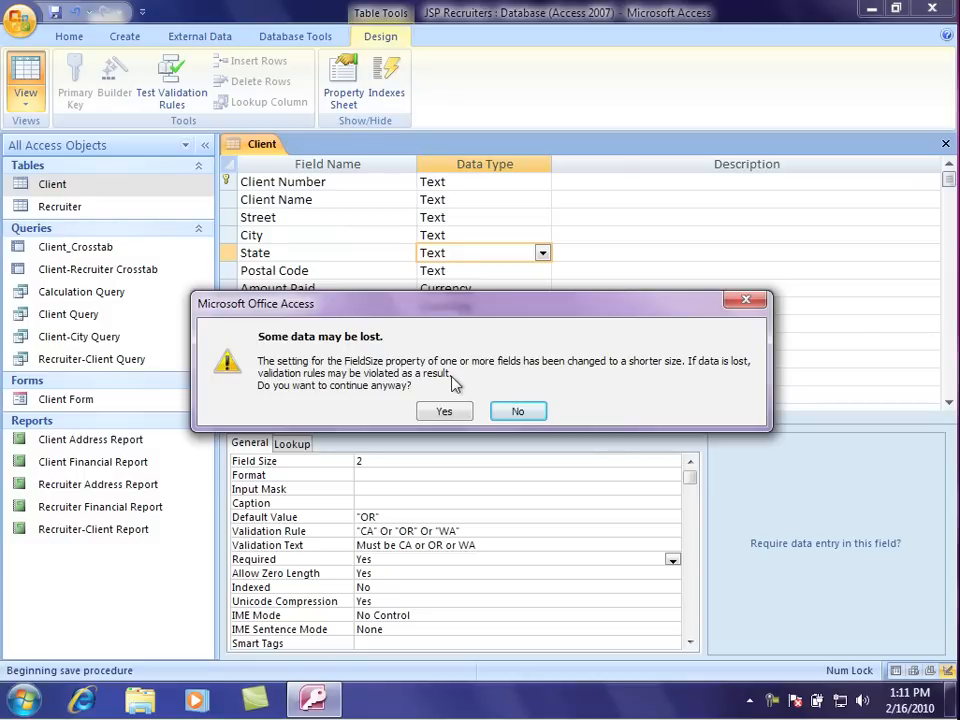
{"action": "mouse_move", "coordinate": [464, 384]}
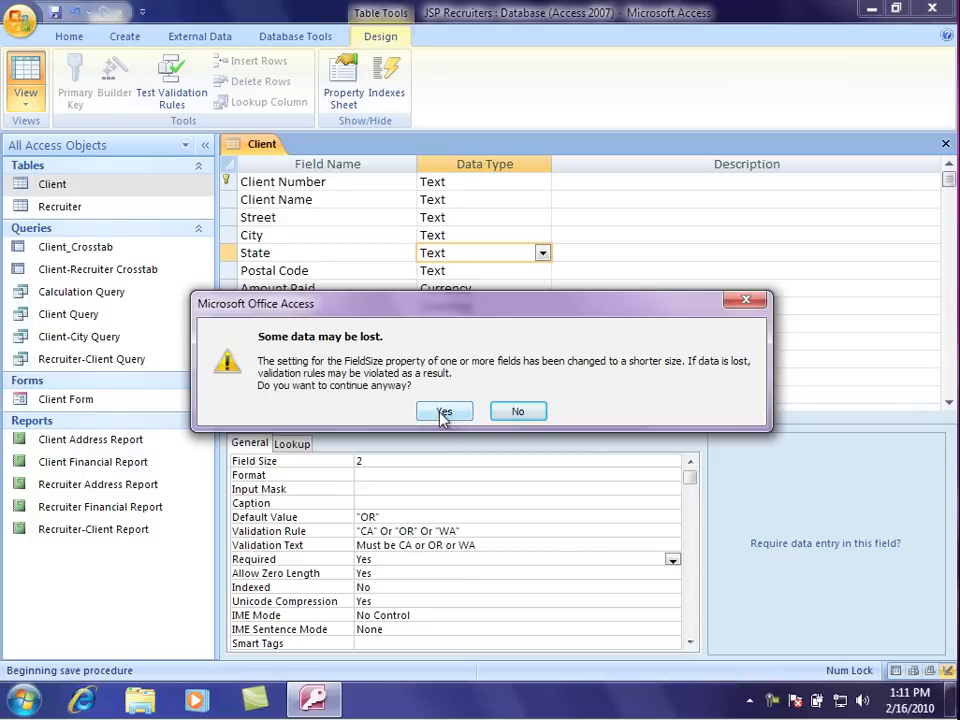
{"action": "left_click", "coordinate": [444, 412]}
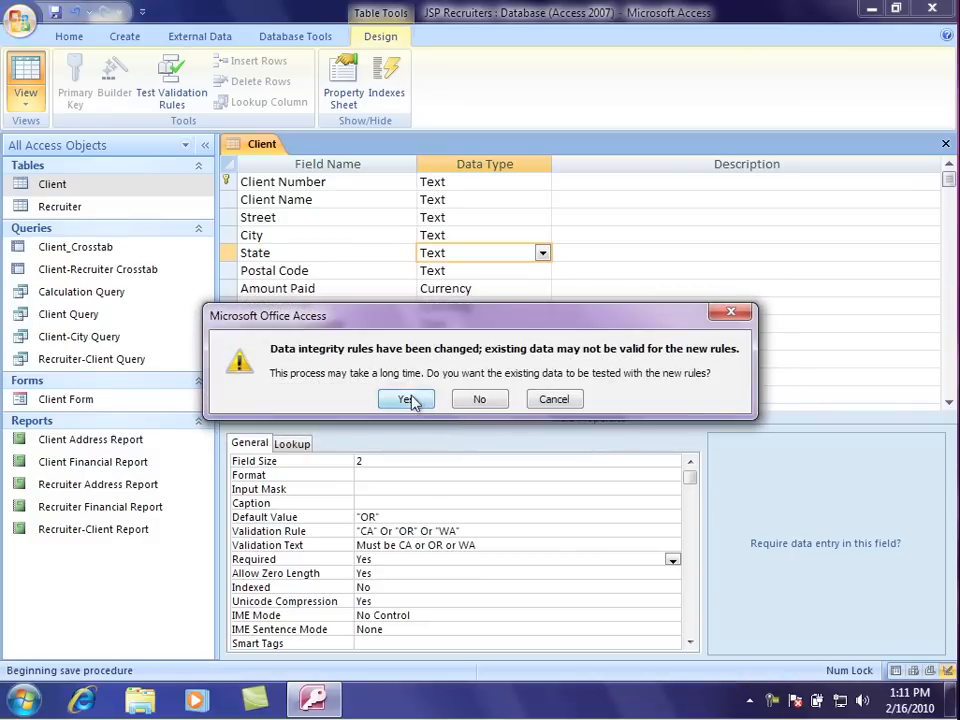
{"action": "left_click", "coordinate": [404, 400]}
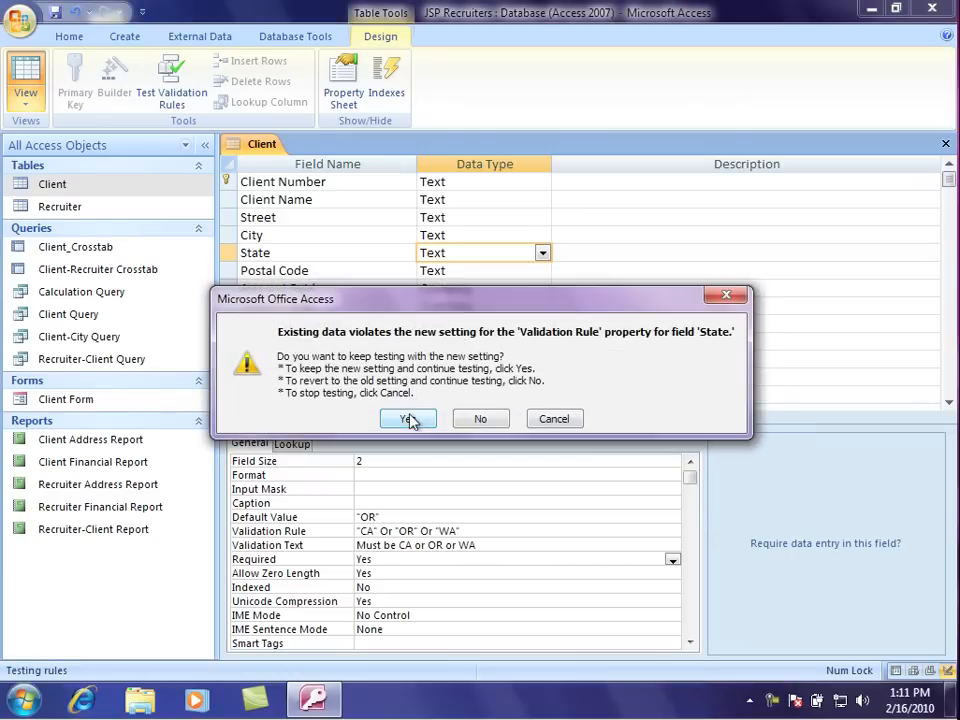
{"action": "left_click", "coordinate": [408, 418]}
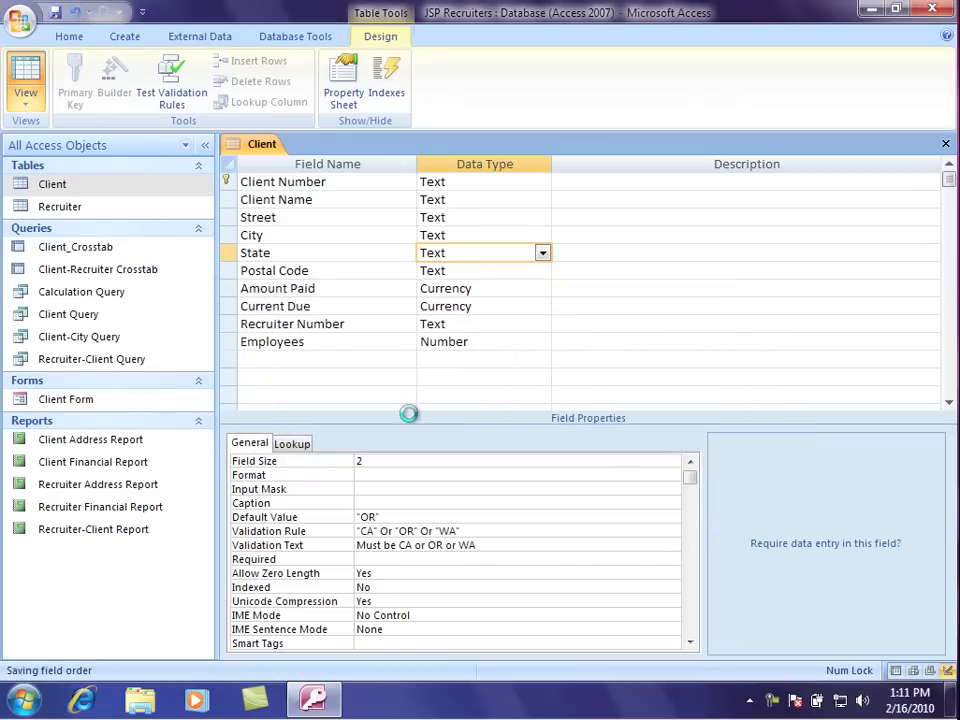
{"action": "left_click", "coordinate": [18, 70]}
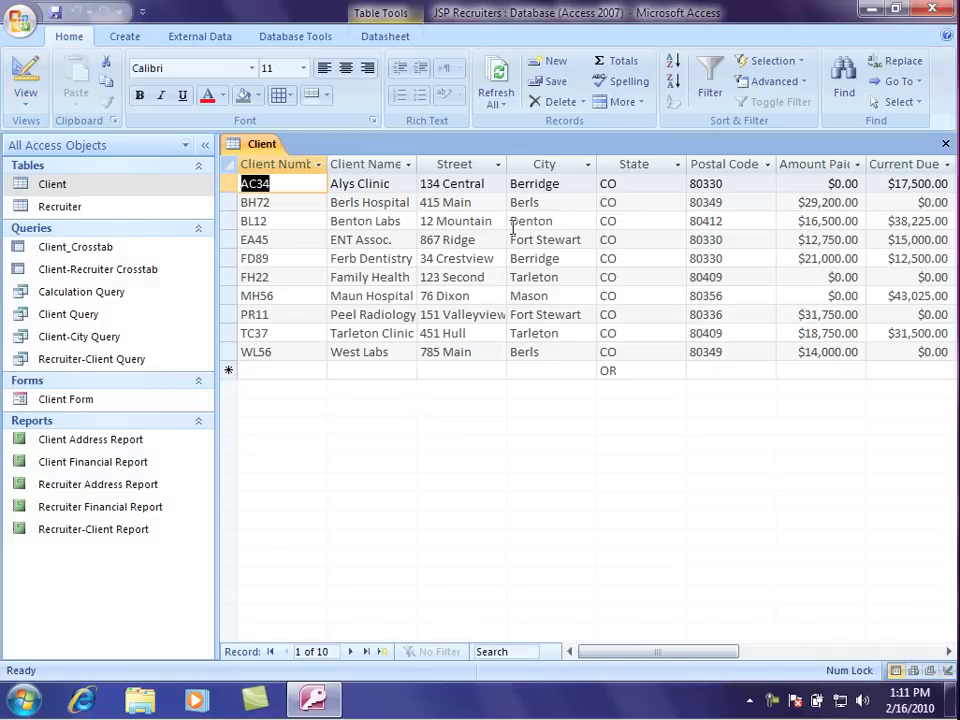
{"action": "mouse_move", "coordinate": [296, 246]}
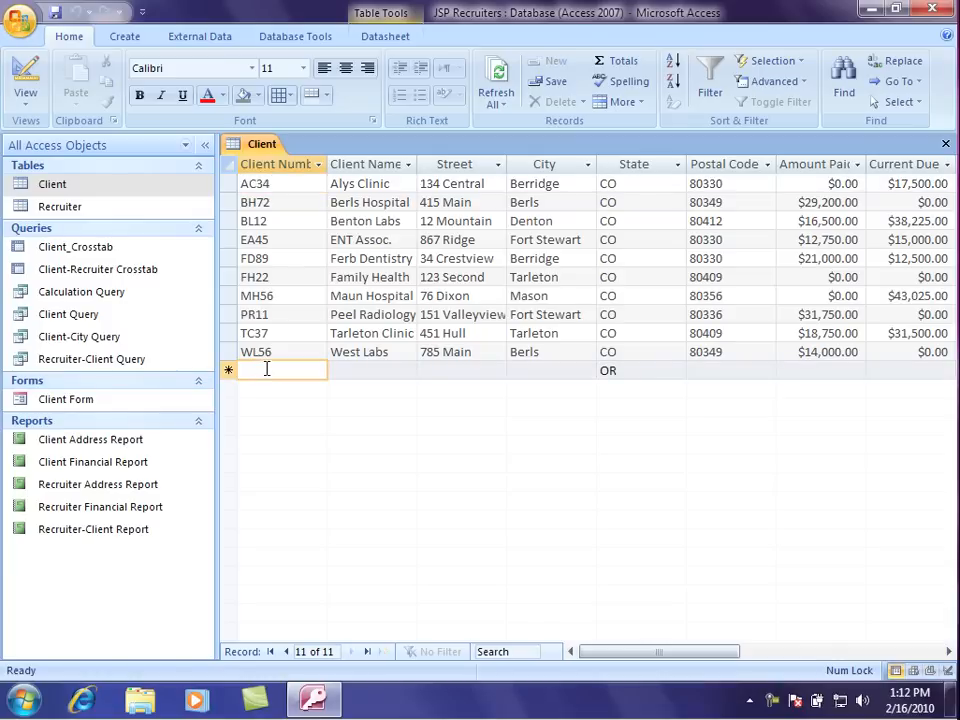
Step: Enter the new client: number AK2..., Royalwise Solutions, 123 Sesame St, Portland
{"action": "type", "text": "AK2"}
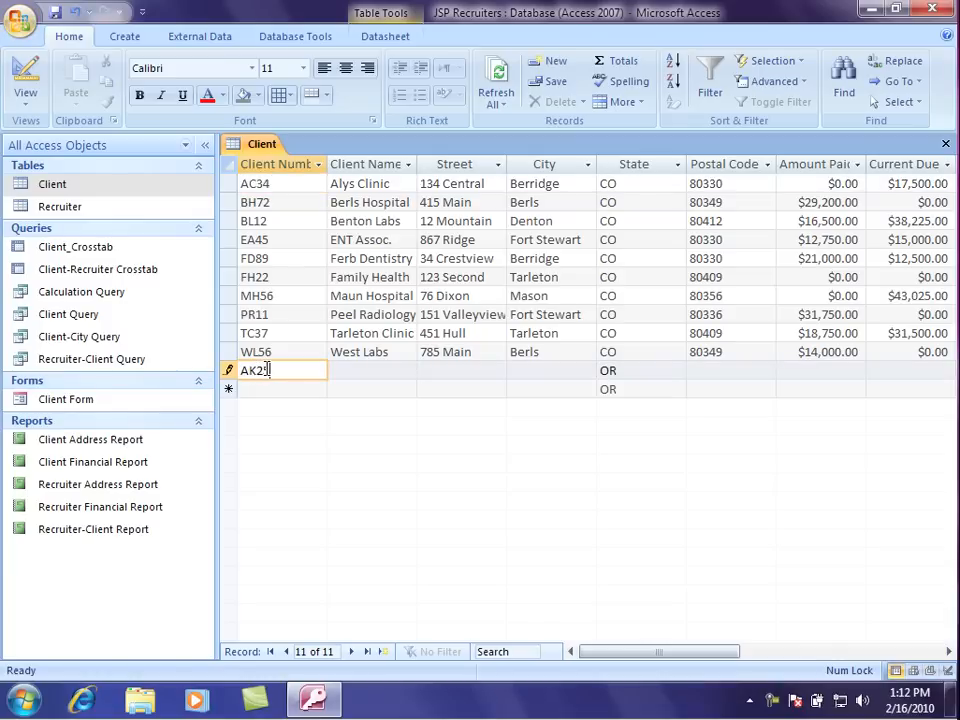
{"action": "type", "text": "Roya"}
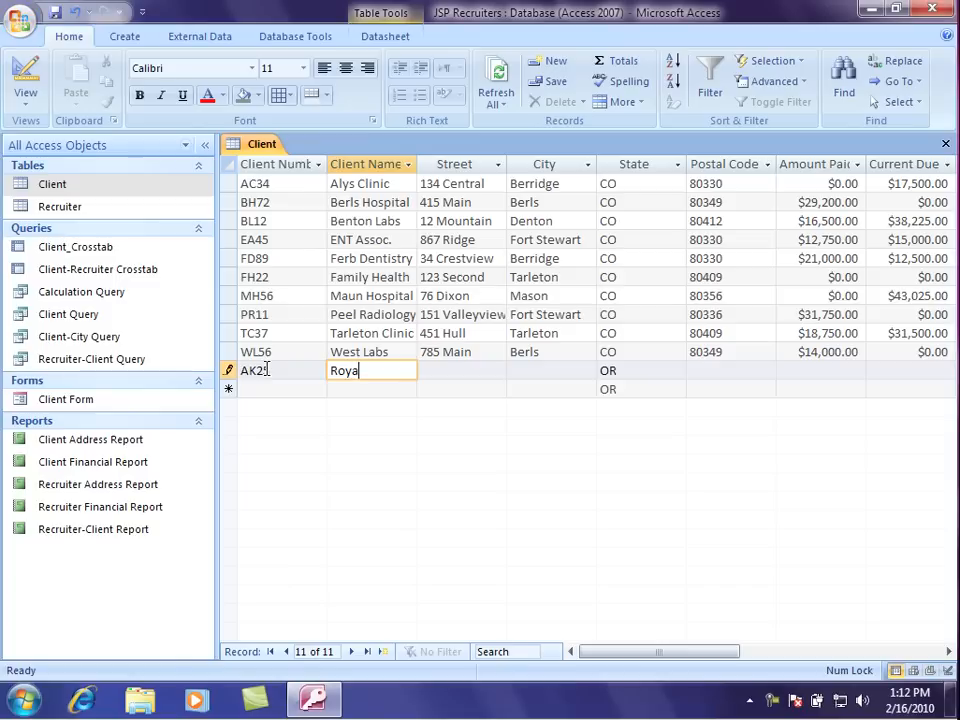
{"action": "type", "text": "lwise Solu"}
{"action": "left_click", "coordinate": [462, 370]}
{"action": "type", "text": "123"}
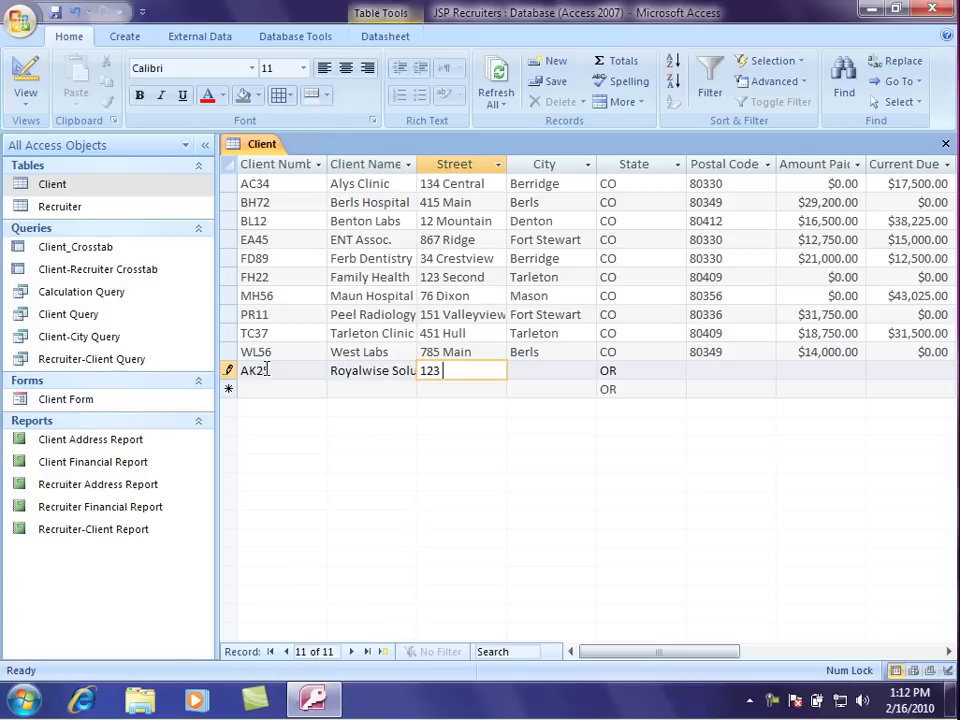
{"action": "type", "text": "Sesame St"}
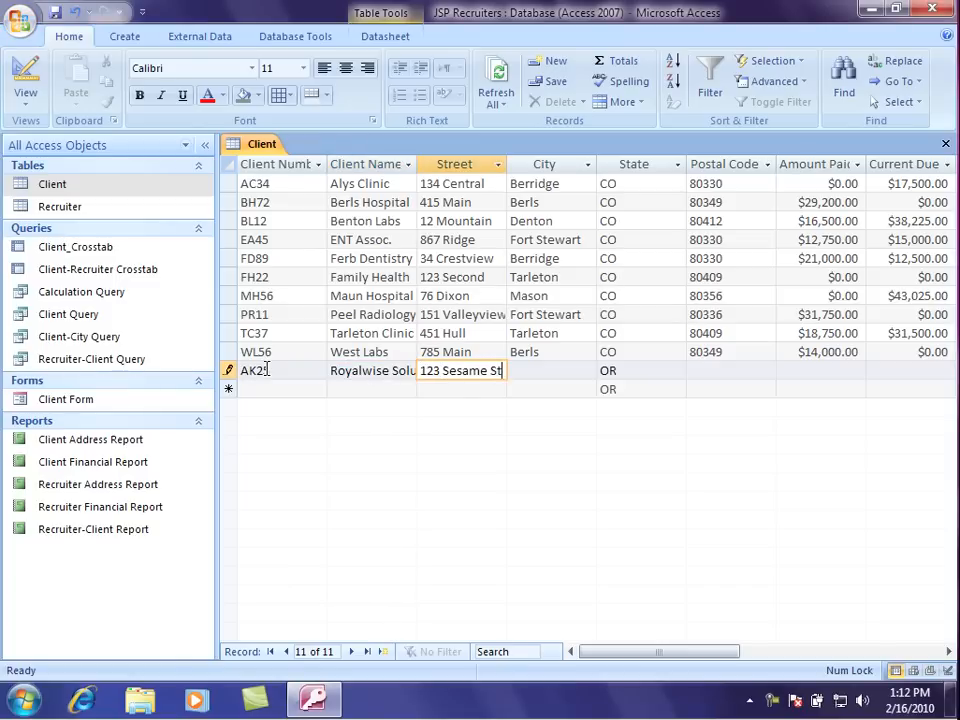
{"action": "type", "text": "Portl"}
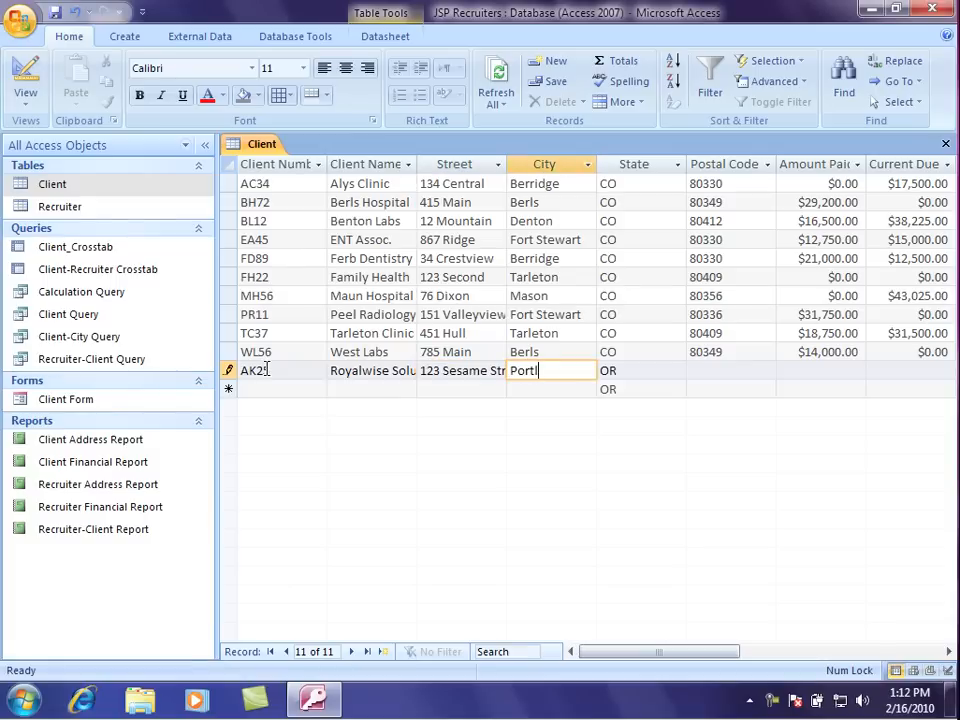
{"action": "type", "text": "and"}
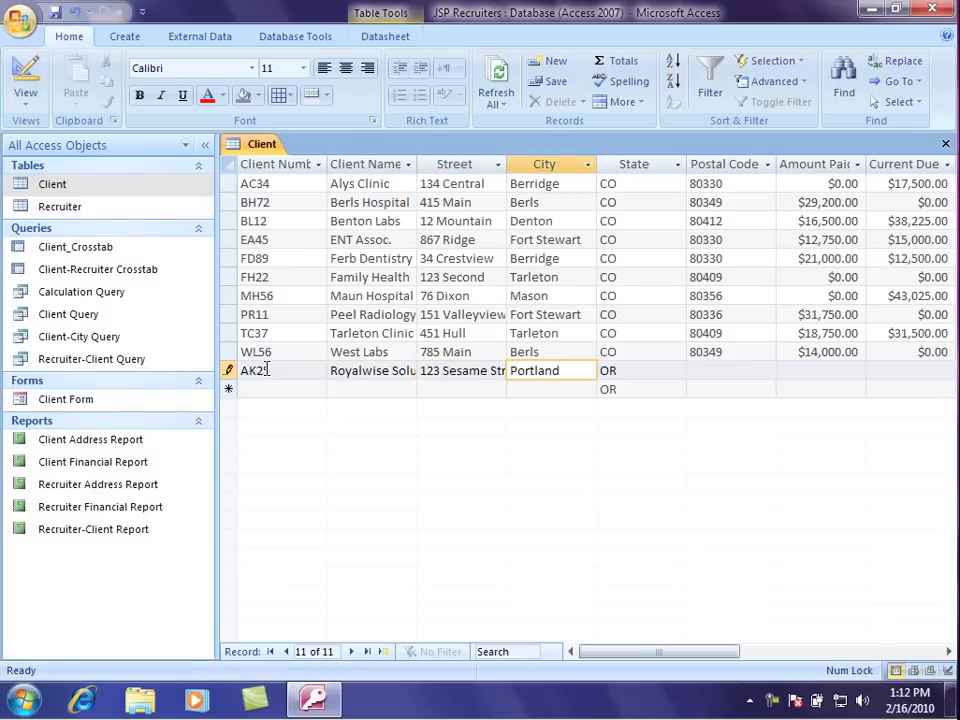
{"action": "left_click", "coordinate": [632, 370]}
{"action": "type", "text": "C"}
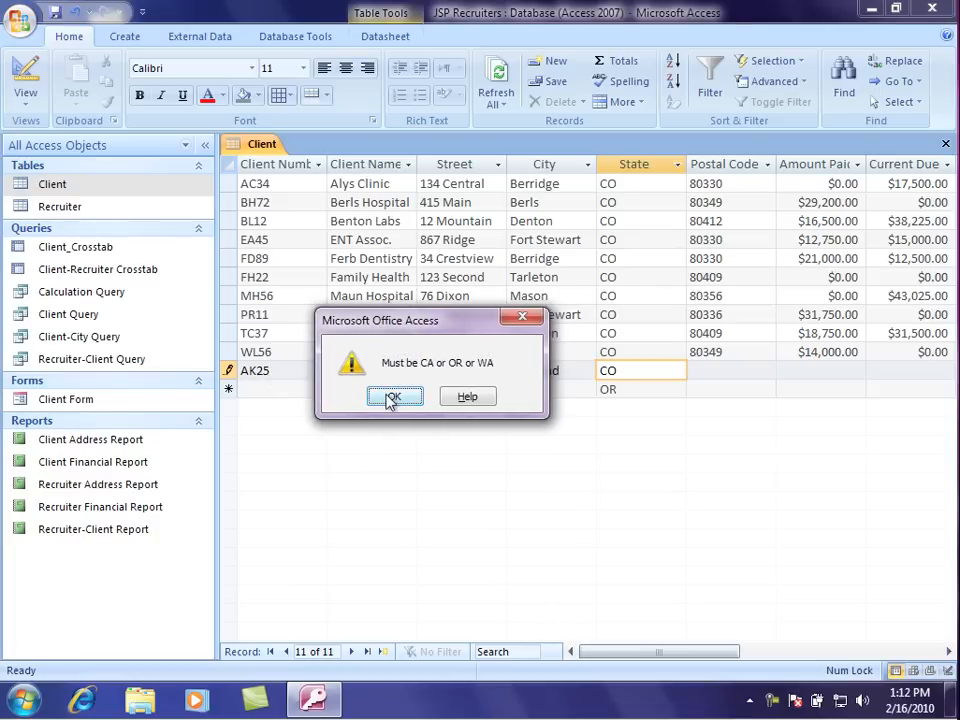
Step: Dismiss the rejection of CO as the State, leaving it as OR
{"action": "left_click", "coordinate": [396, 396]}
{"action": "type", "text": "9"}
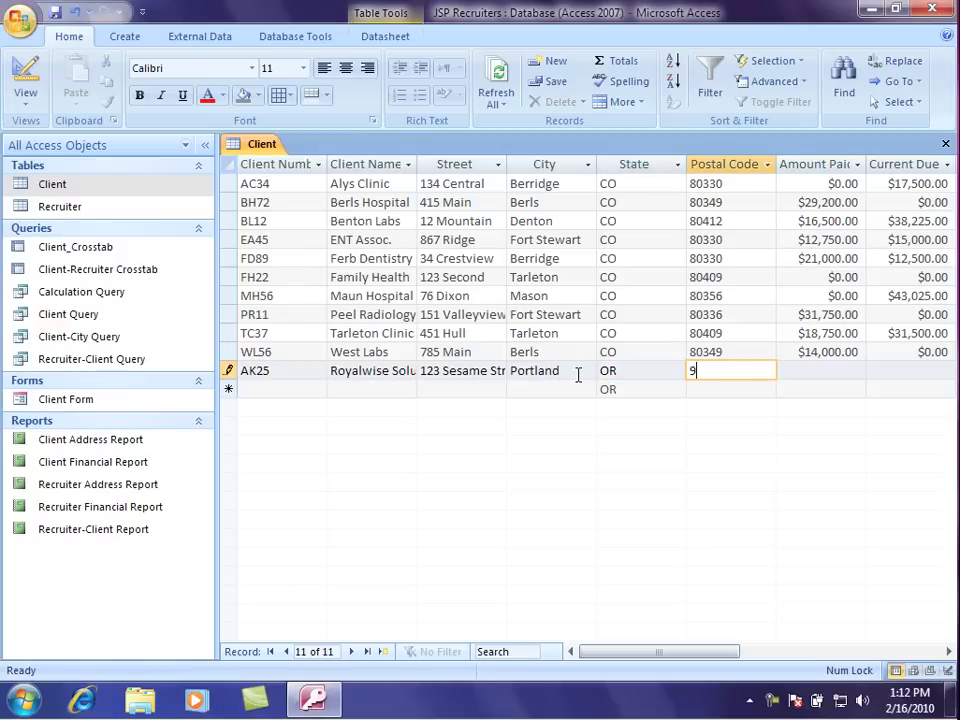
Step: Enter postal code 97213 and the Current Due amount to finish the record
{"action": "type", "text": "7213"}
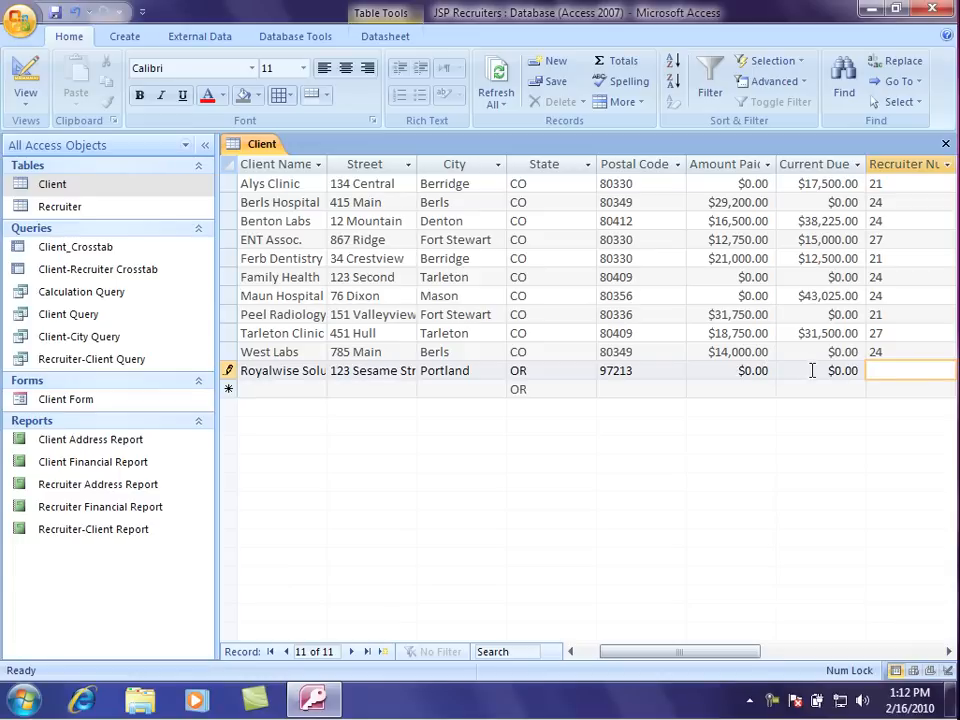
{"action": "left_click", "coordinate": [836, 370]}
{"action": "type", "text": "1"}
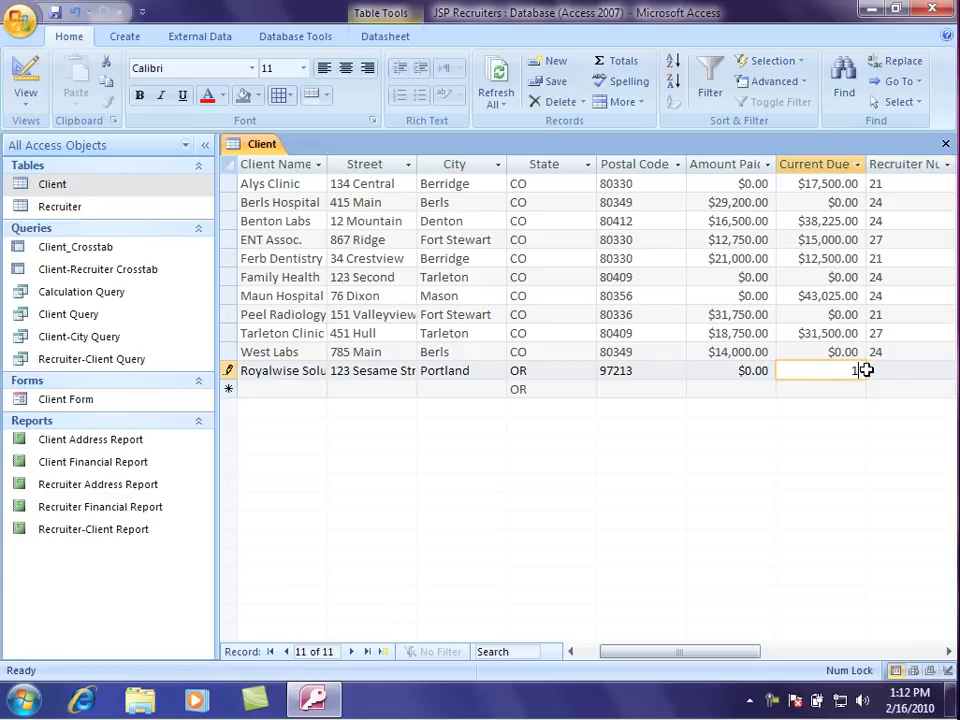
{"action": "type", "text": "4,050.00"}
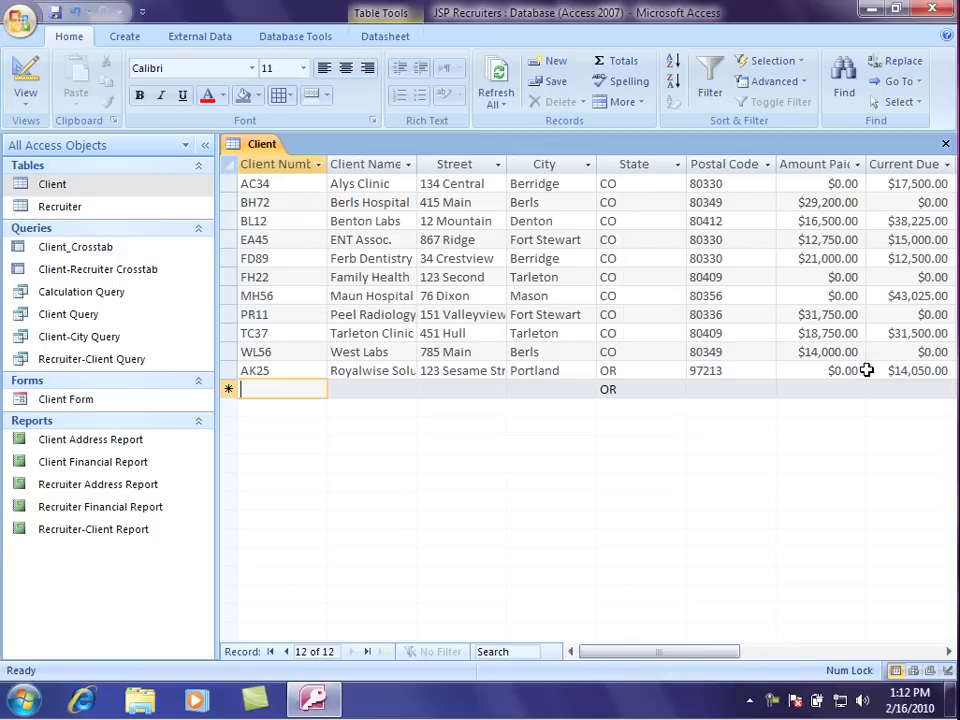
{"action": "mouse_move", "coordinate": [564, 398]}
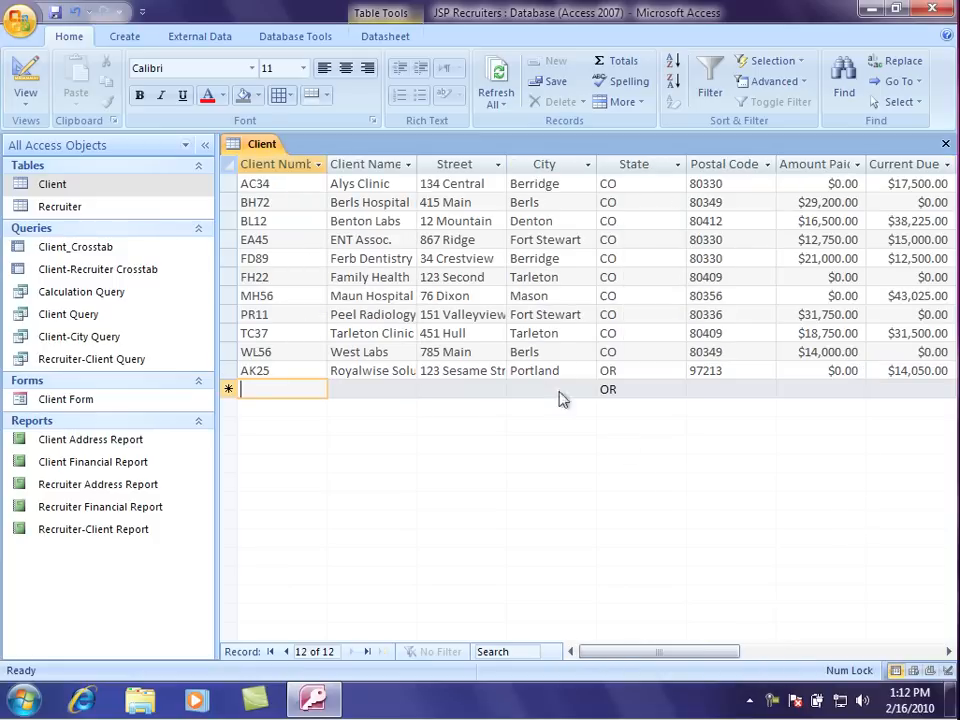